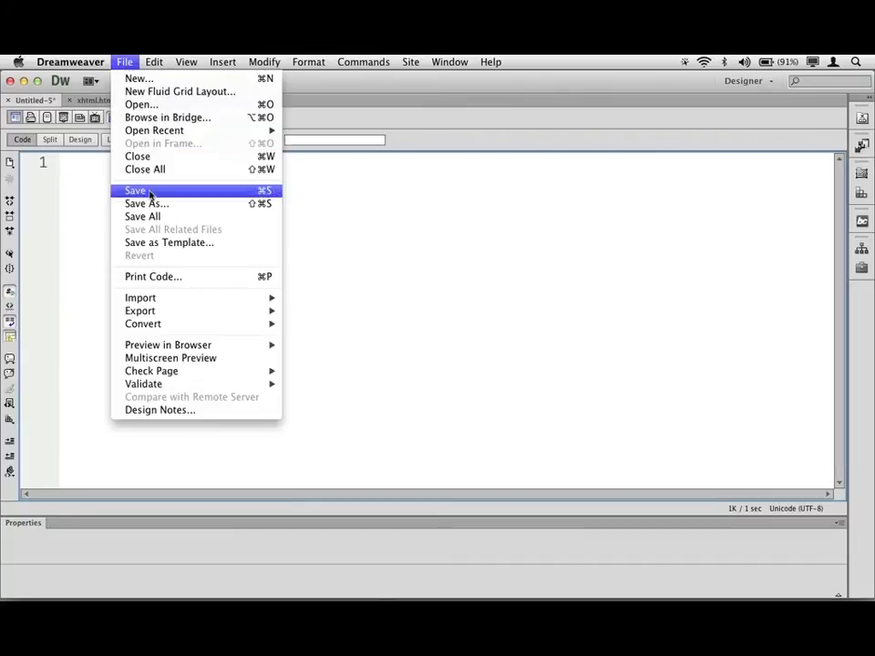
mouse_move(146, 205)
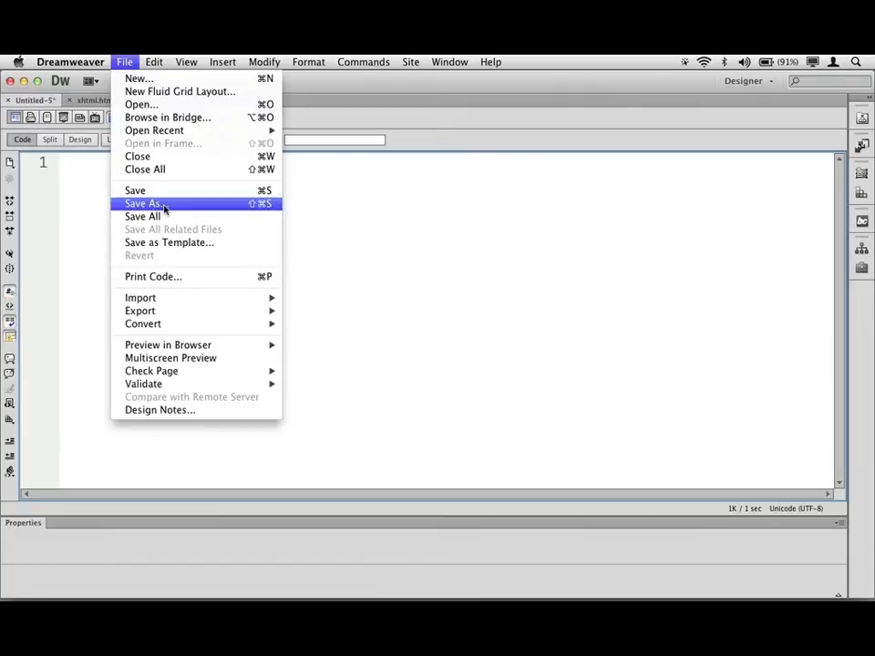
Save the blank document as index.html in the site folder on the Desktop
left_click(142, 204)
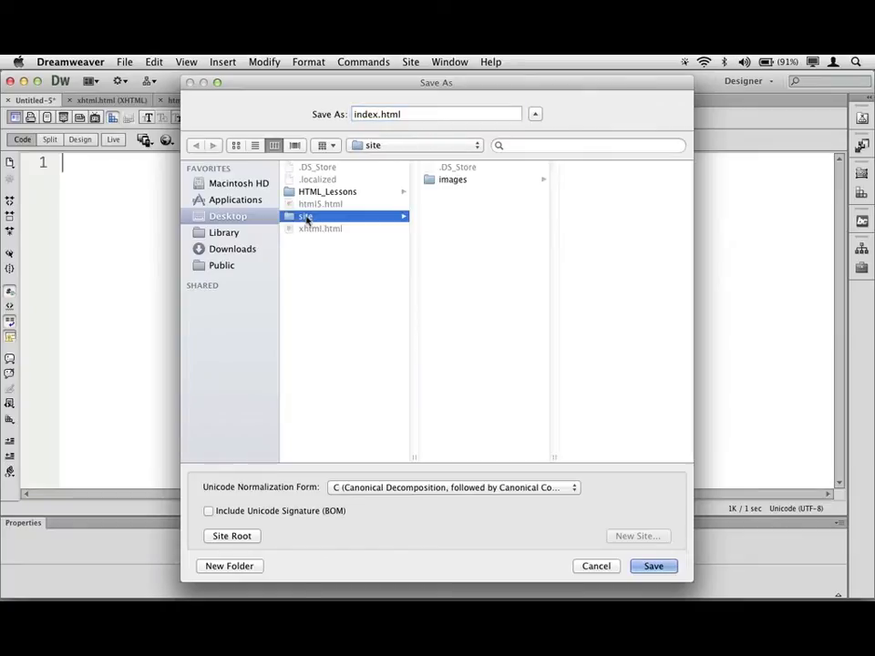
mouse_move(437, 228)
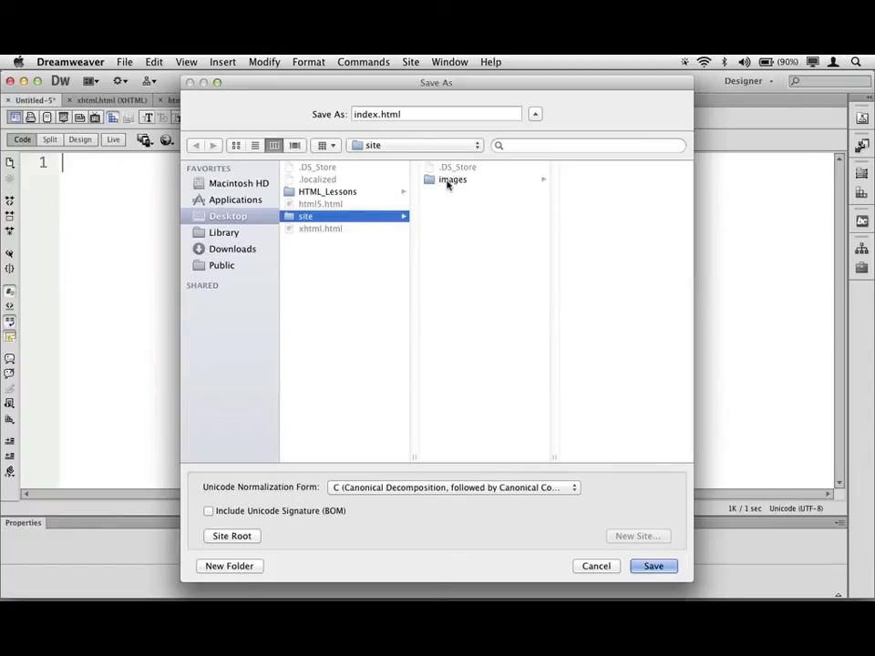
mouse_move(445, 193)
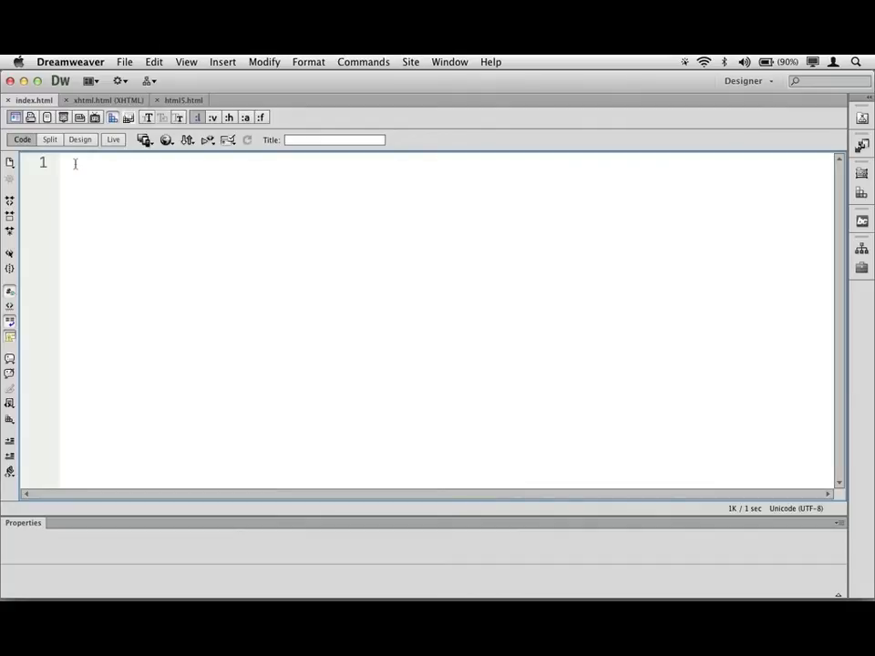
Write an opening <html> tag and choose a larger Code view font size in Preferences
type("<html>")
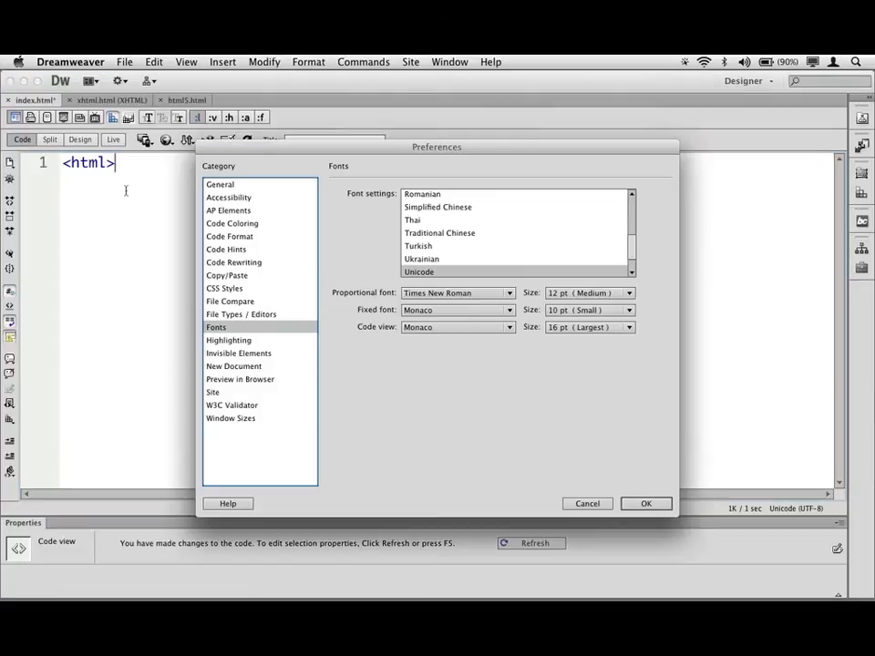
left_click(627, 326)
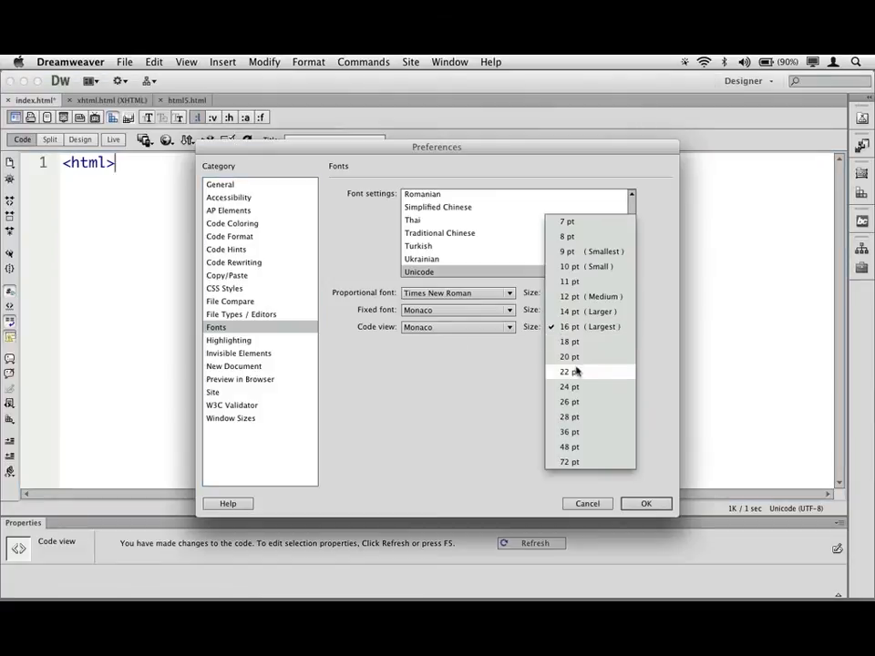
left_click(587, 504)
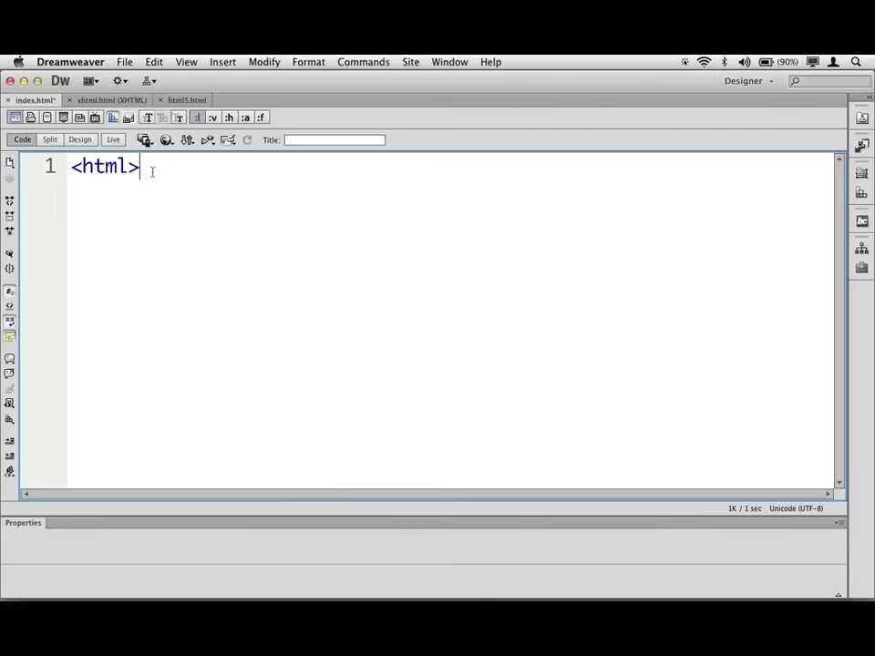
Bring up the HTML Dog HTML Tags reference page in Chrome
double_click(105, 168)
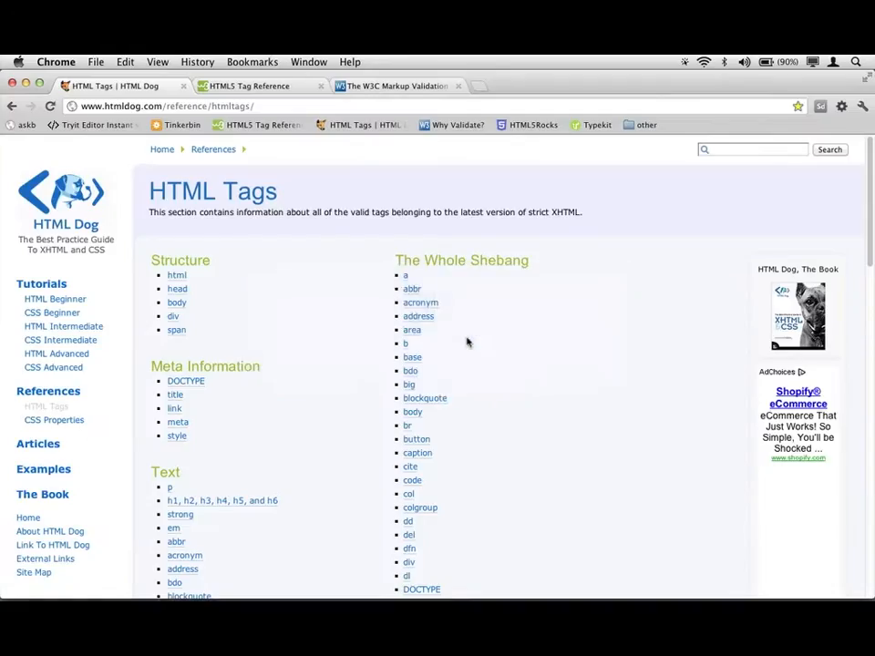
mouse_move(84, 161)
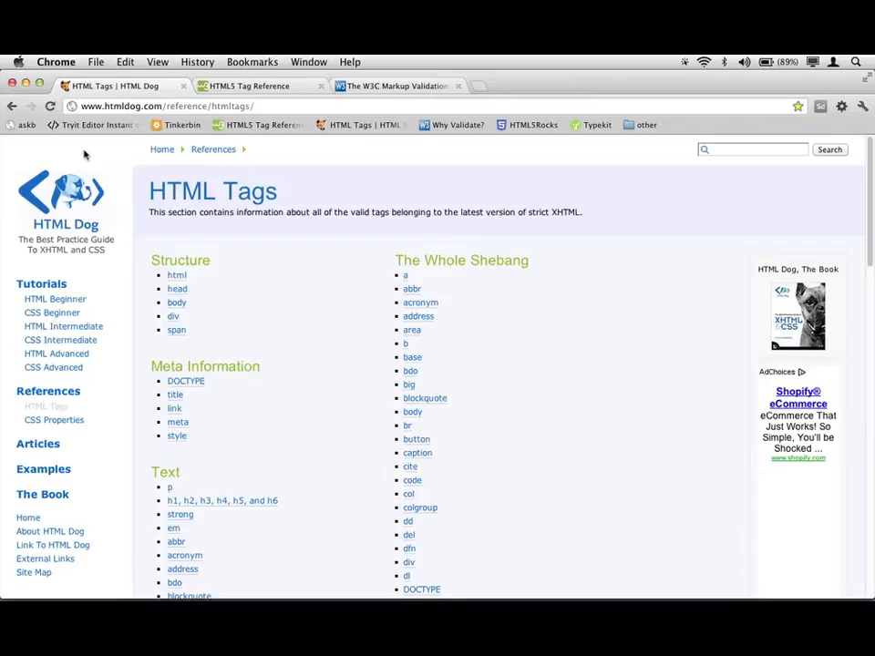
mouse_move(273, 220)
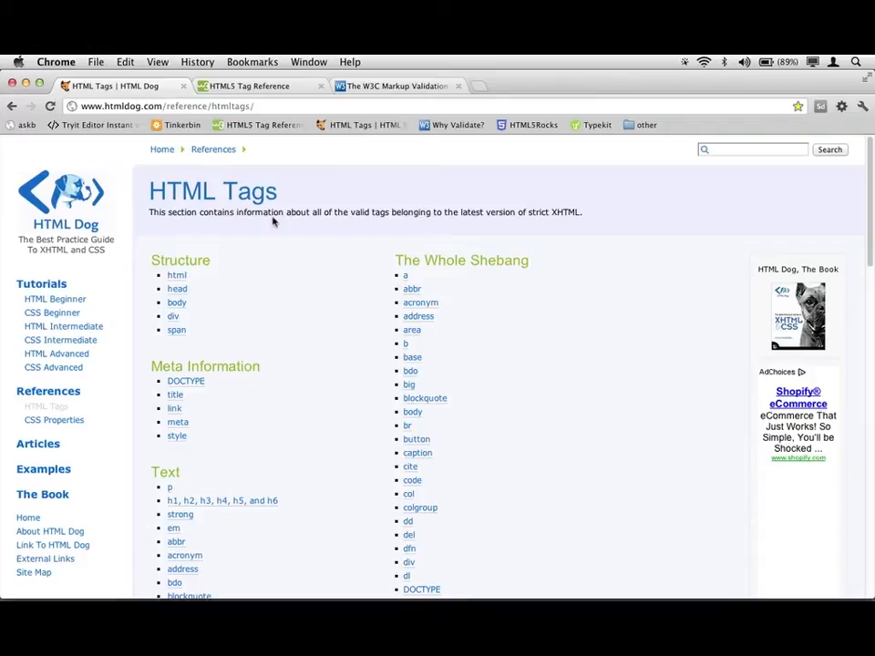
mouse_move(303, 307)
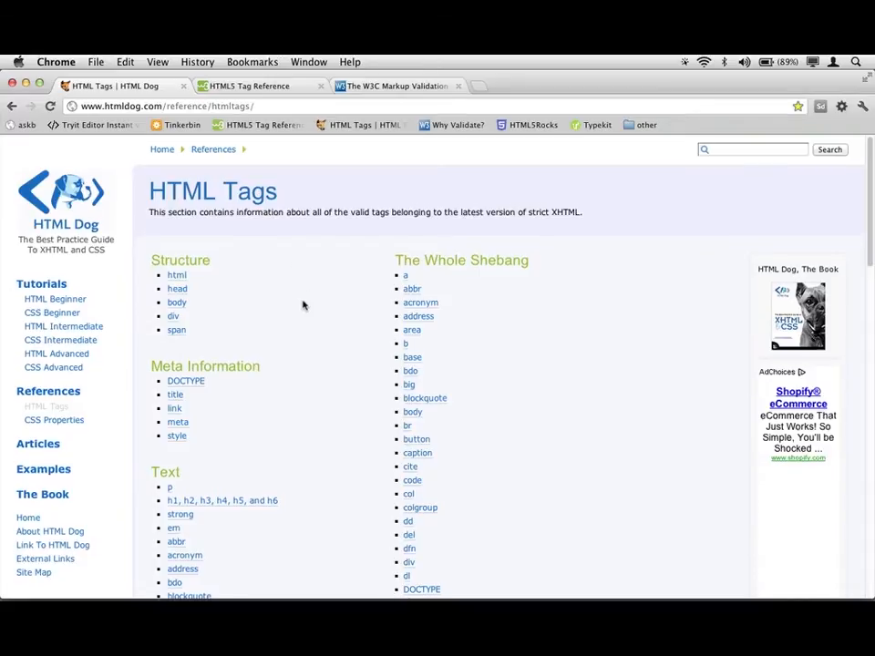
Scroll down through the HTML Dog list of valid HTML tags
scroll("down", 3)
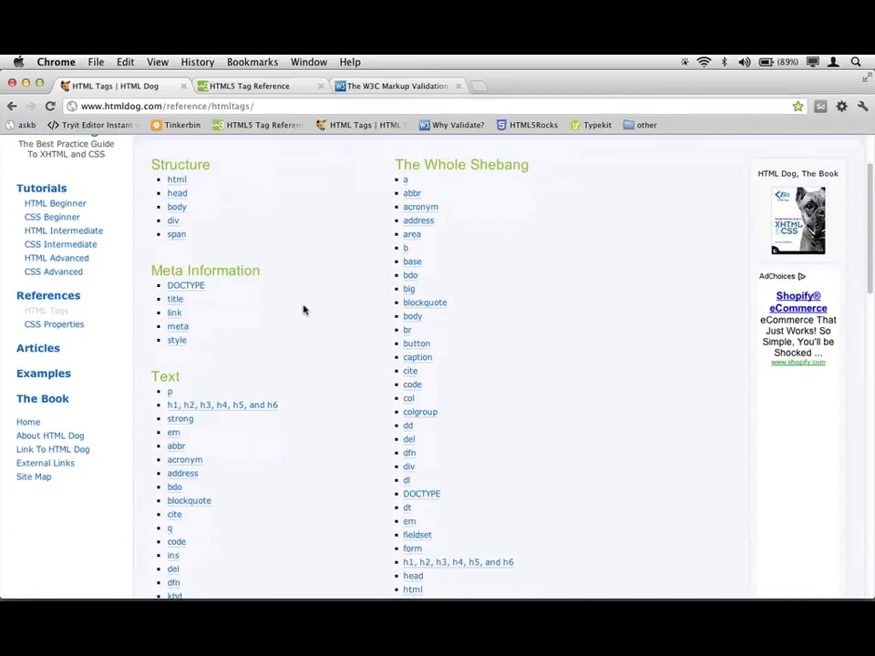
scroll("down", 3)
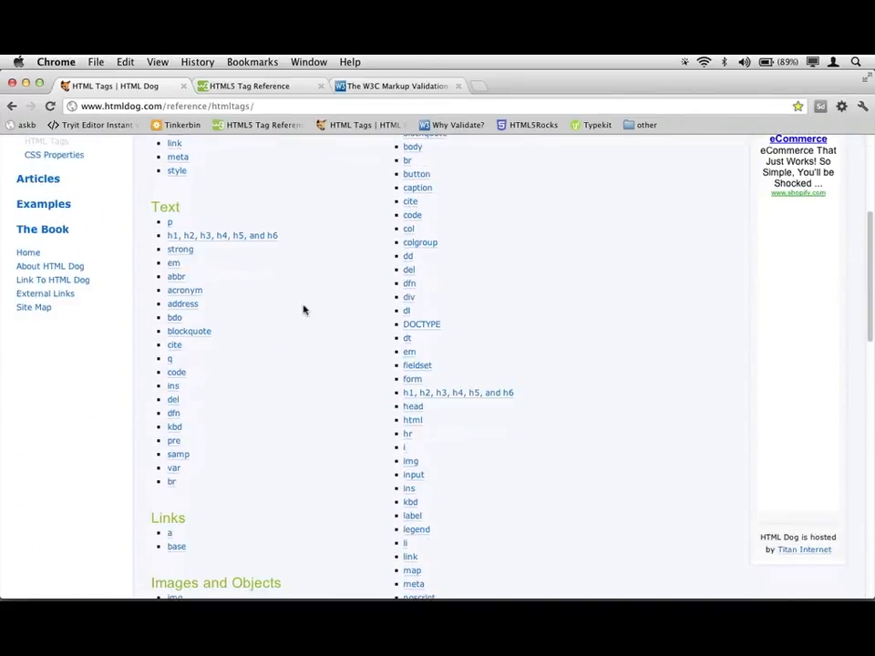
scroll("down", 3)
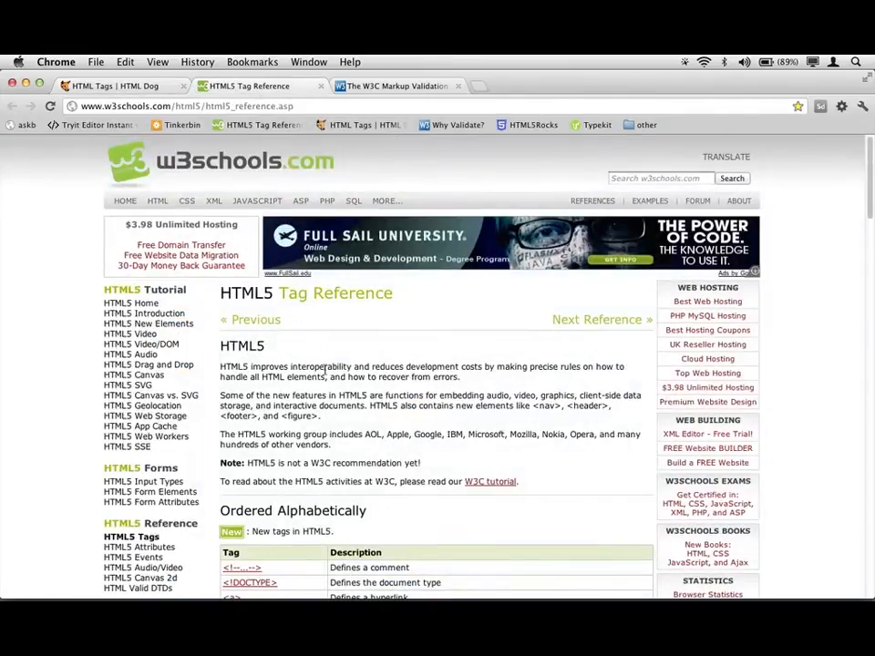
Scroll through the W3Schools alphabetical HTML5 tag table and back up
scroll("down", 3)
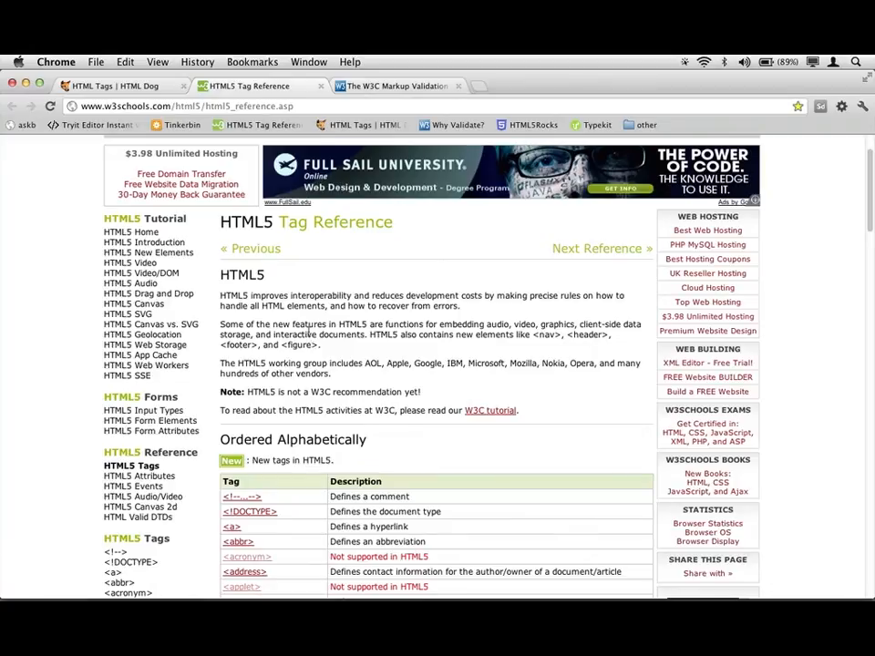
scroll("up", 3)
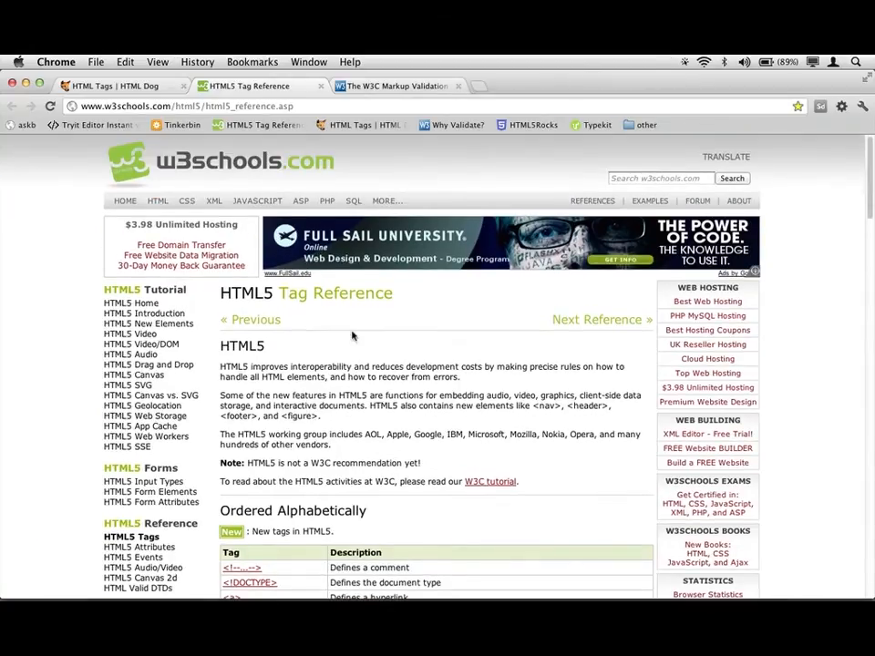
scroll("down", 3)
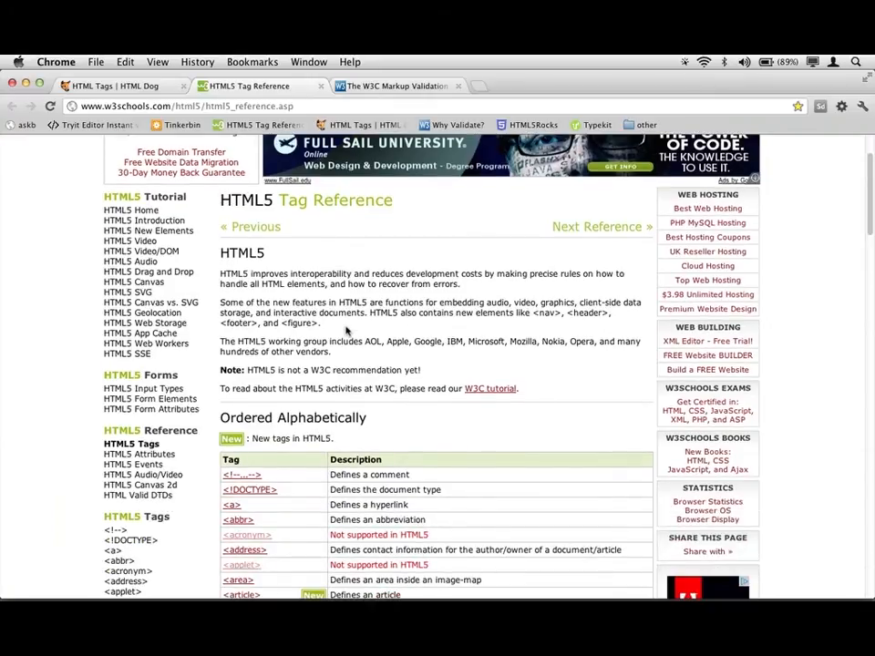
scroll("down", 3)
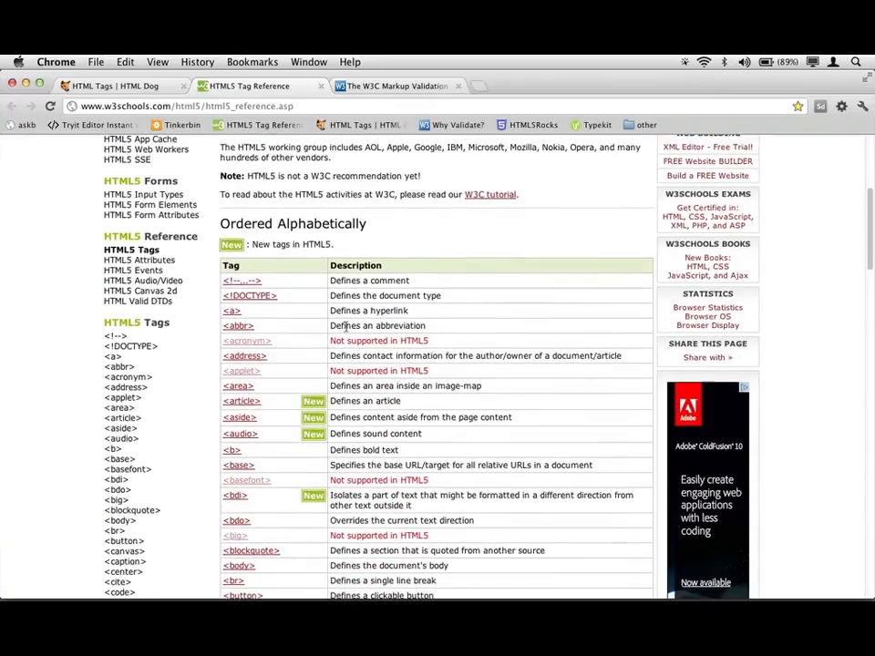
scroll("down", 3)
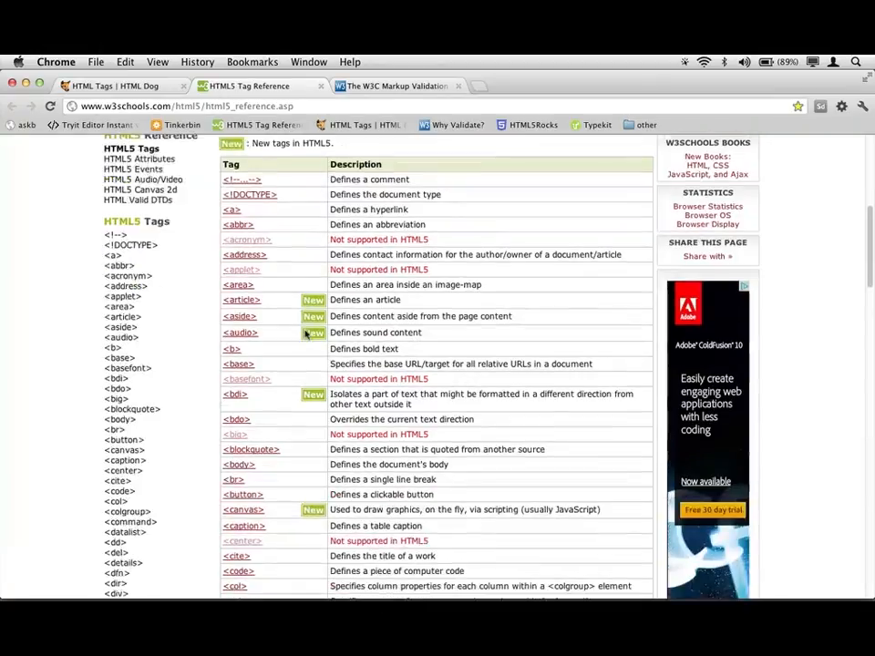
scroll("down", 3)
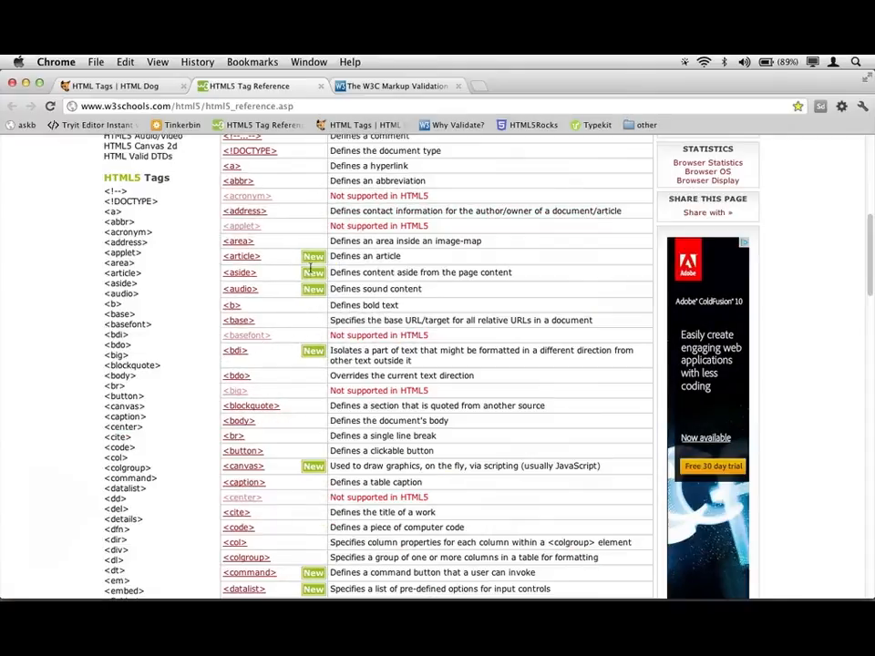
scroll("up", 3)
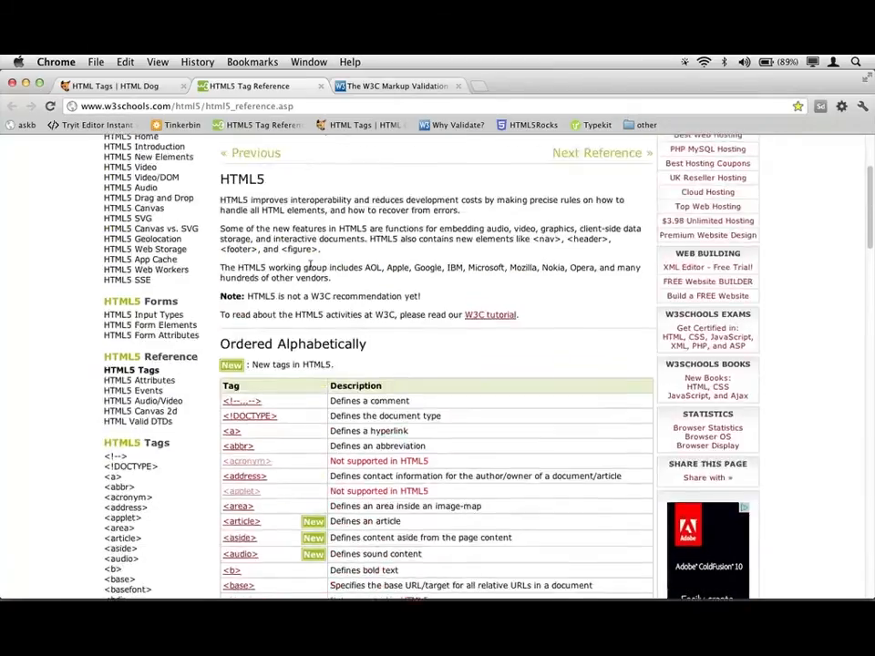
scroll("up", 3)
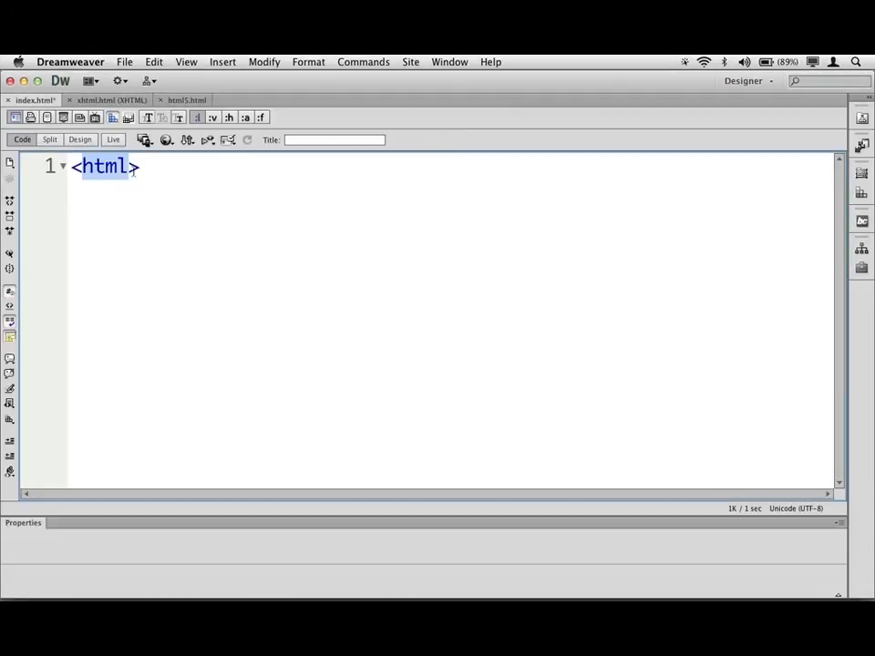
Add a closing </html> tag right after the opening <html> on line 1
left_click(168, 182)
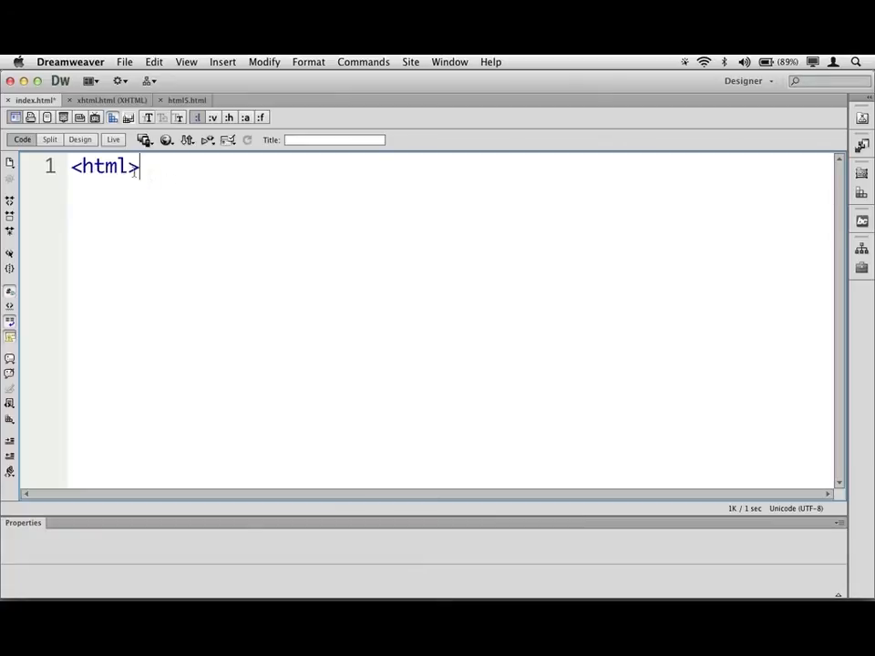
double_click(106, 167)
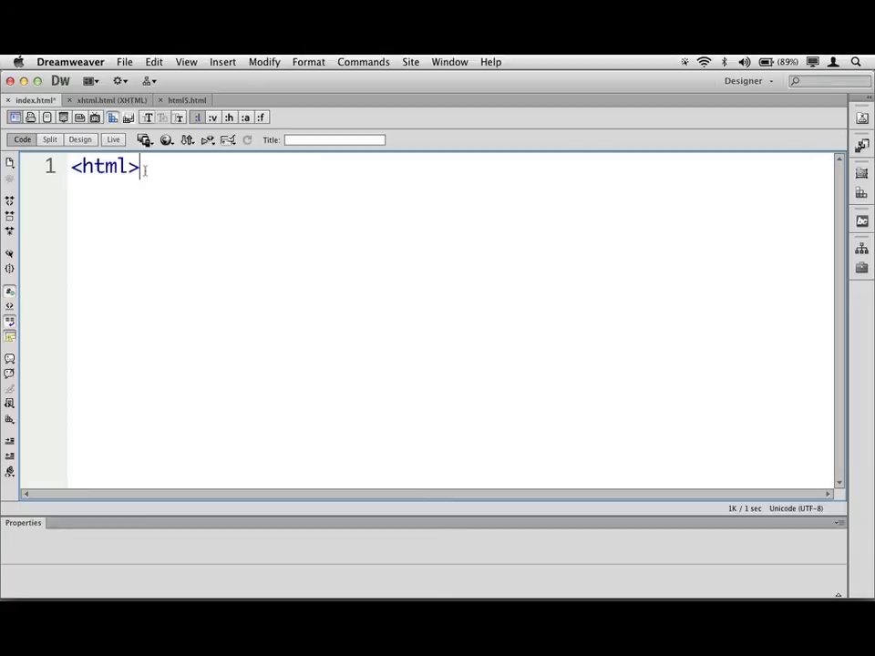
type("</html>")
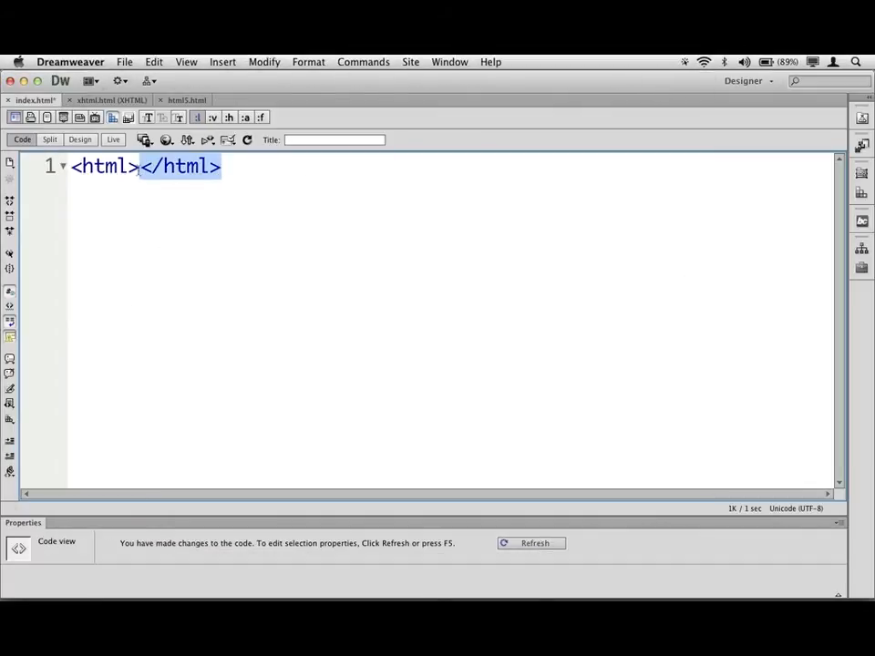
Put the text 'hey there' between the html tags and move the caret to the end of line 1
type("hey there")
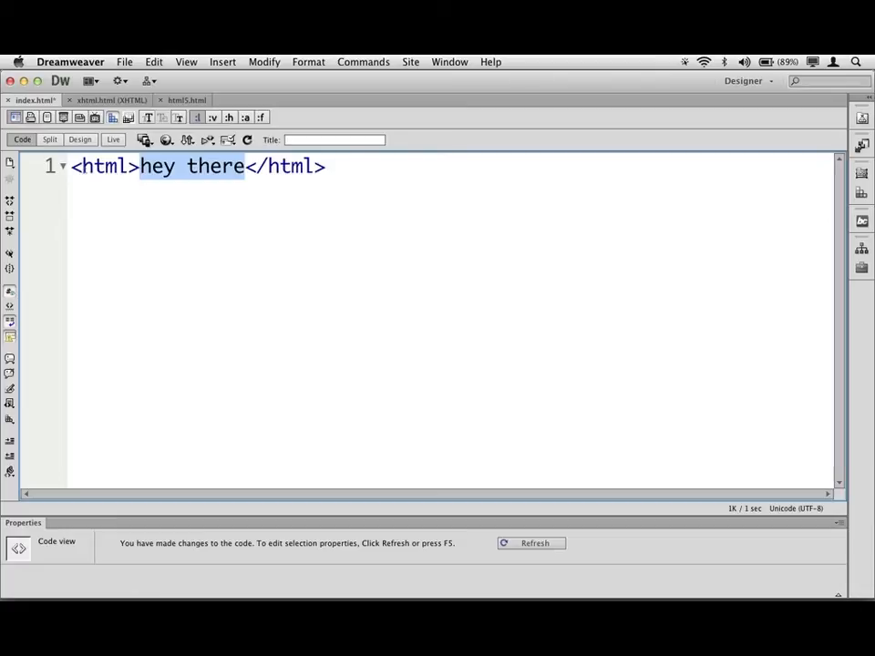
double_click(102, 166)
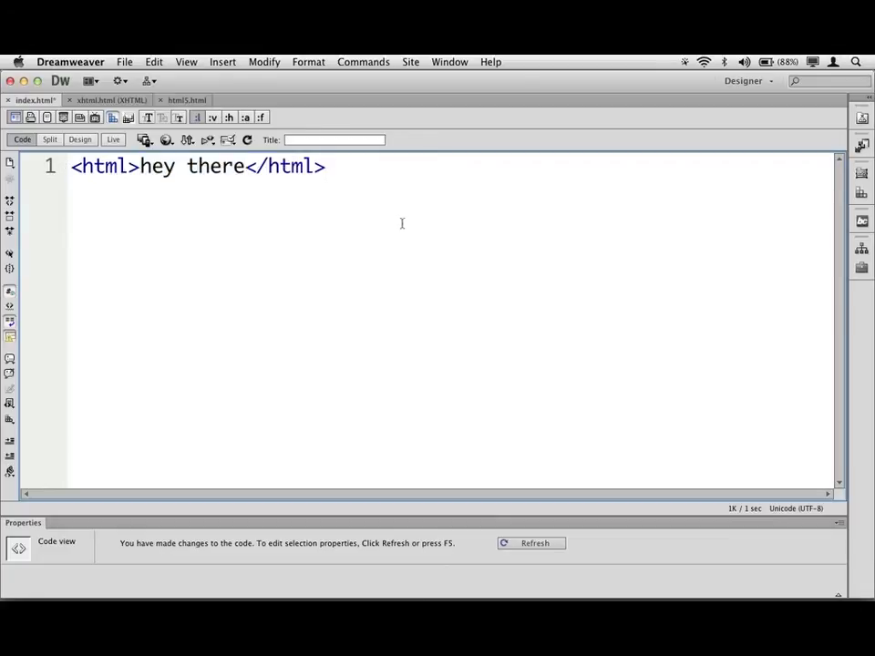
left_click(324, 167)
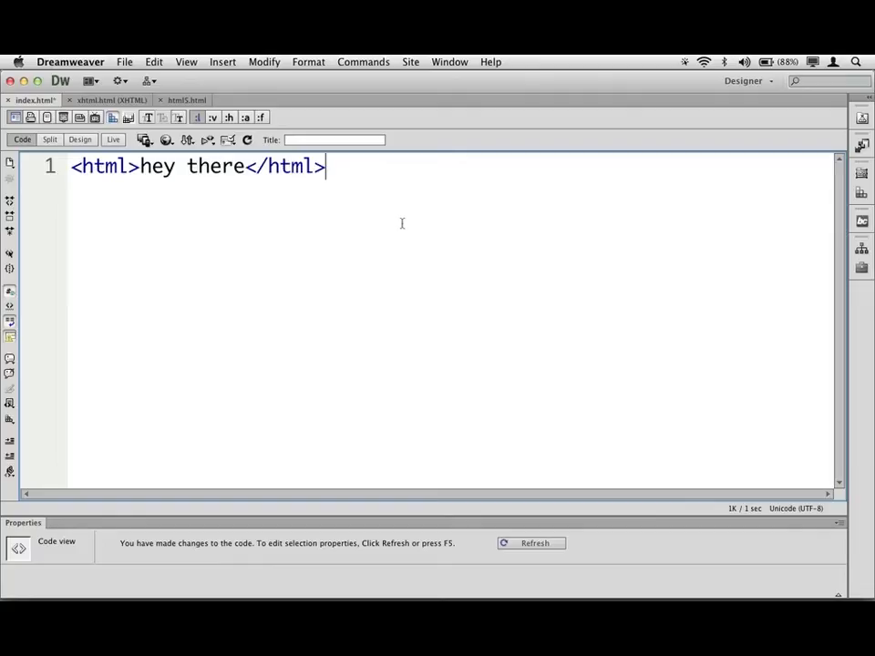
Write an img tag on line 2 and rewrite it as self-closing <img /> instead of an opening/closing pair
key("Return")
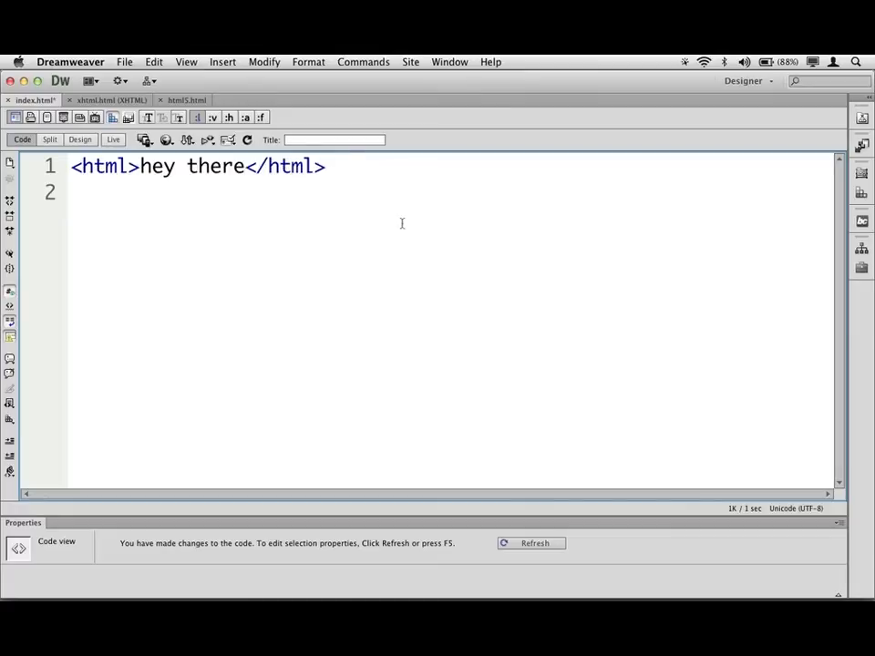
type("<")
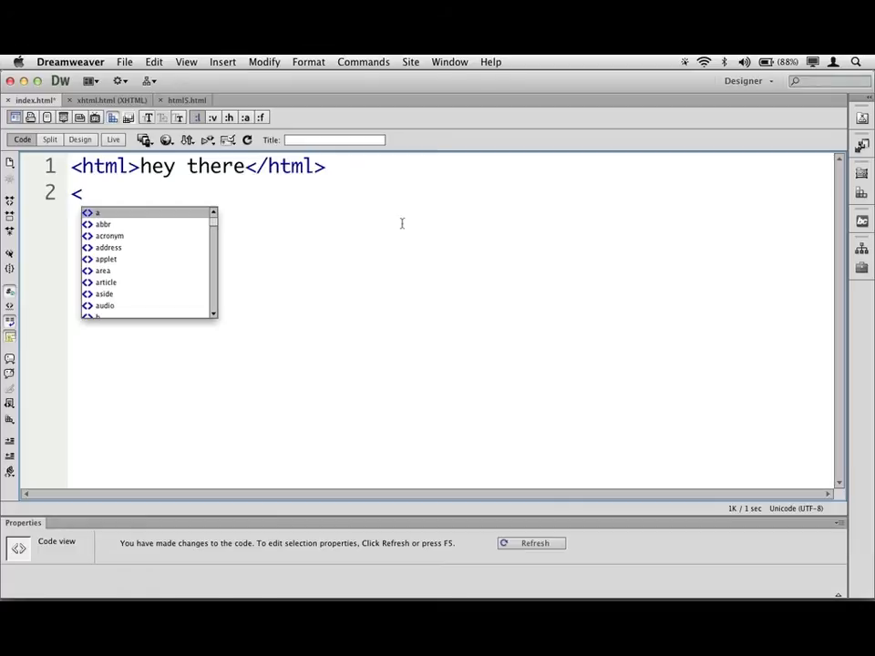
type("img></img>")
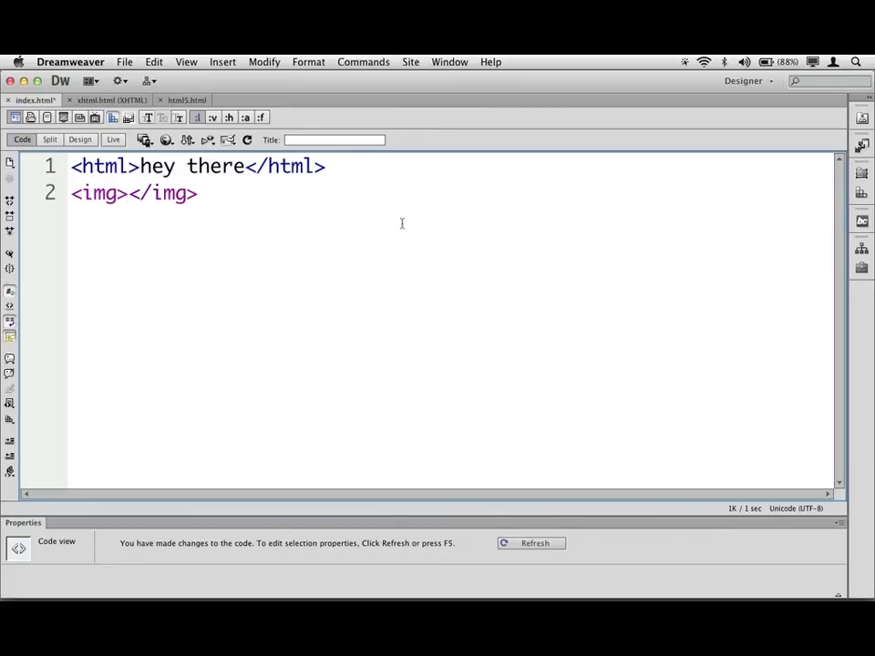
double_click(162, 194)
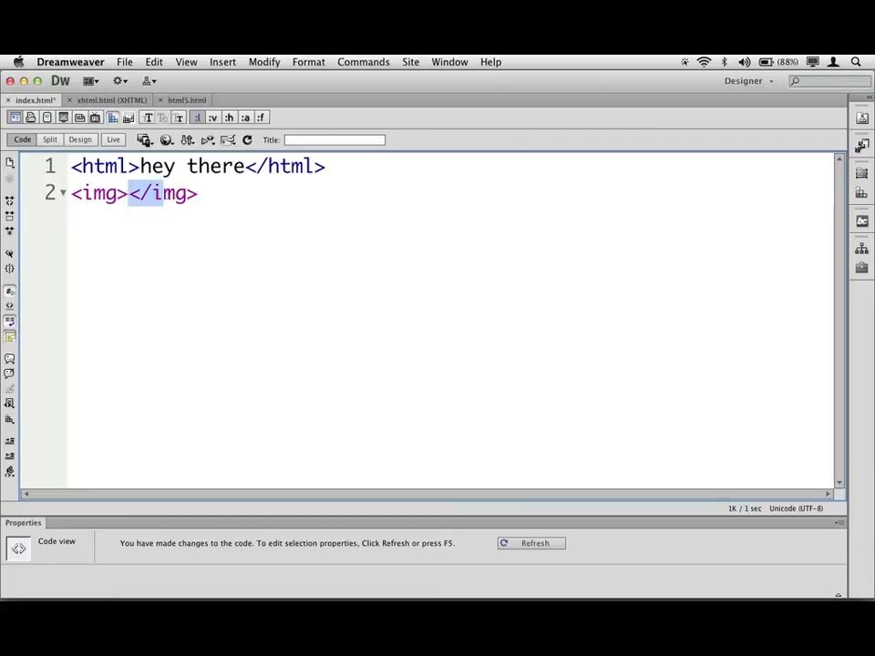
key("Backspace")
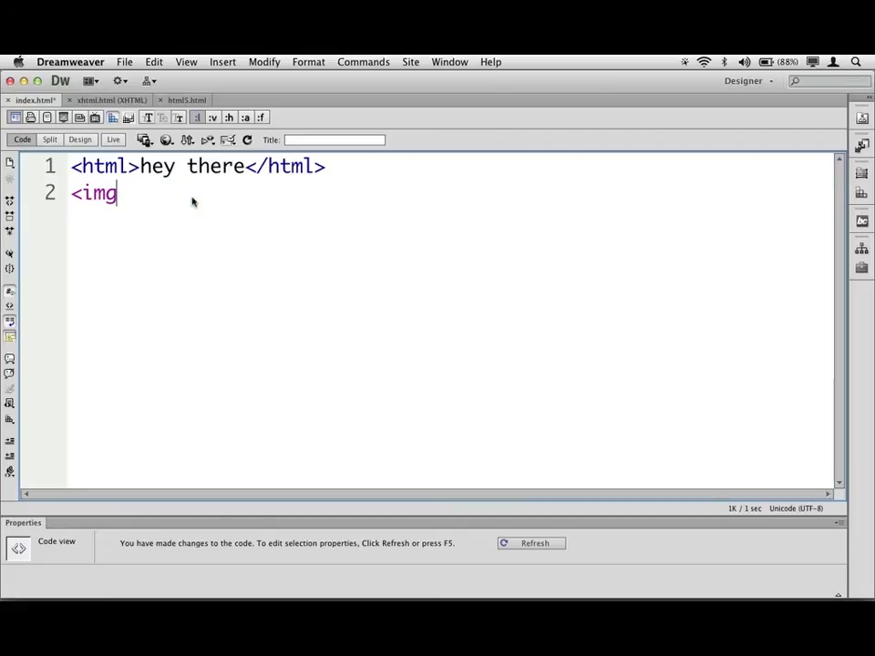
type("/>")
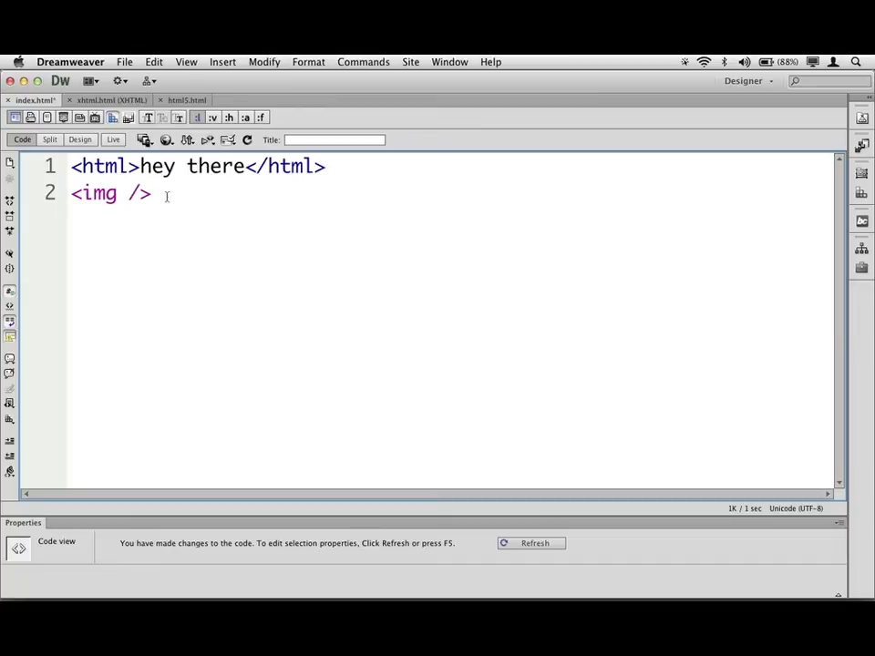
left_click(149, 193)
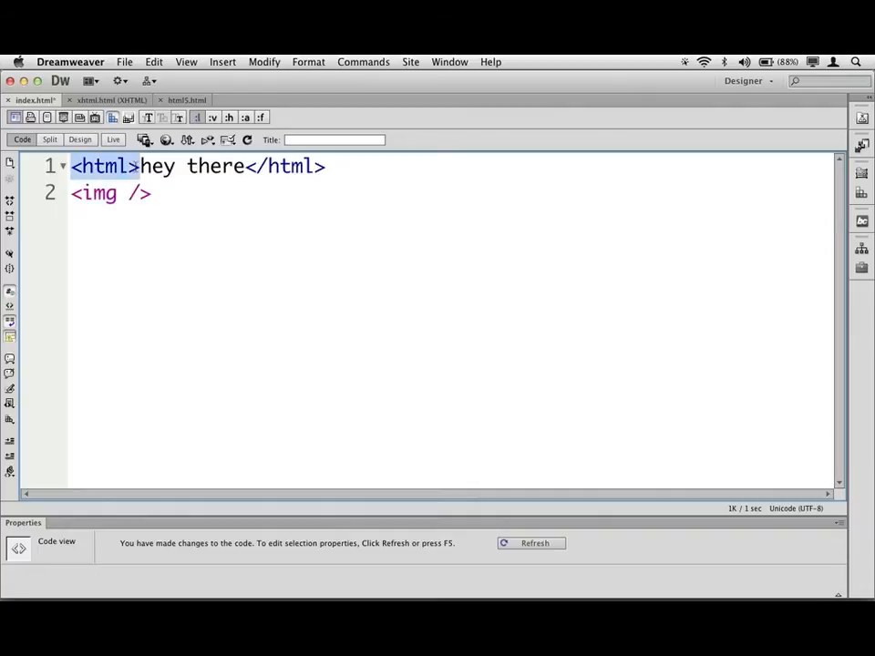
double_click(282, 166)
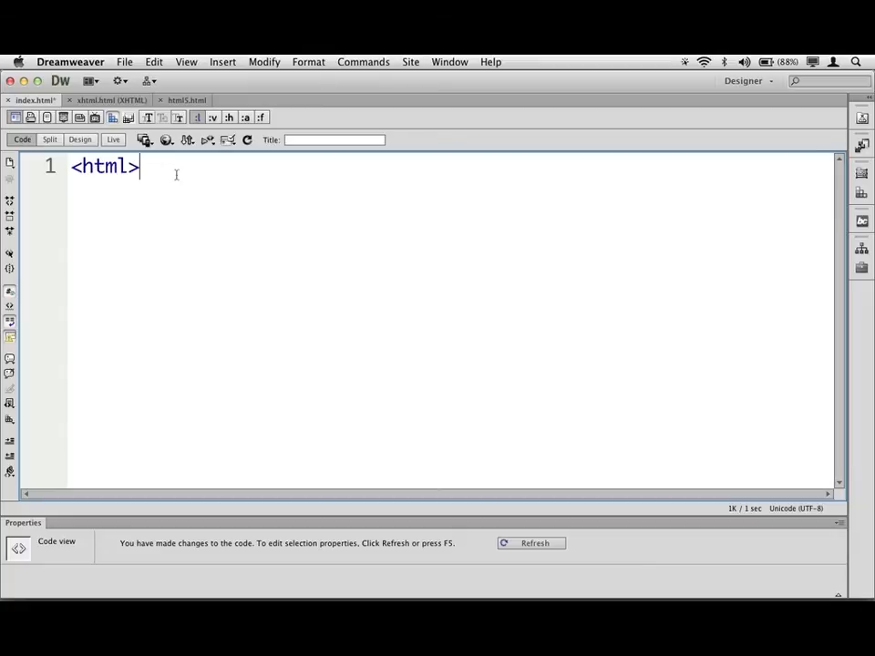
Leave blank lines below <html> and close it with </html>, removing the stray 'h'
key("Return")
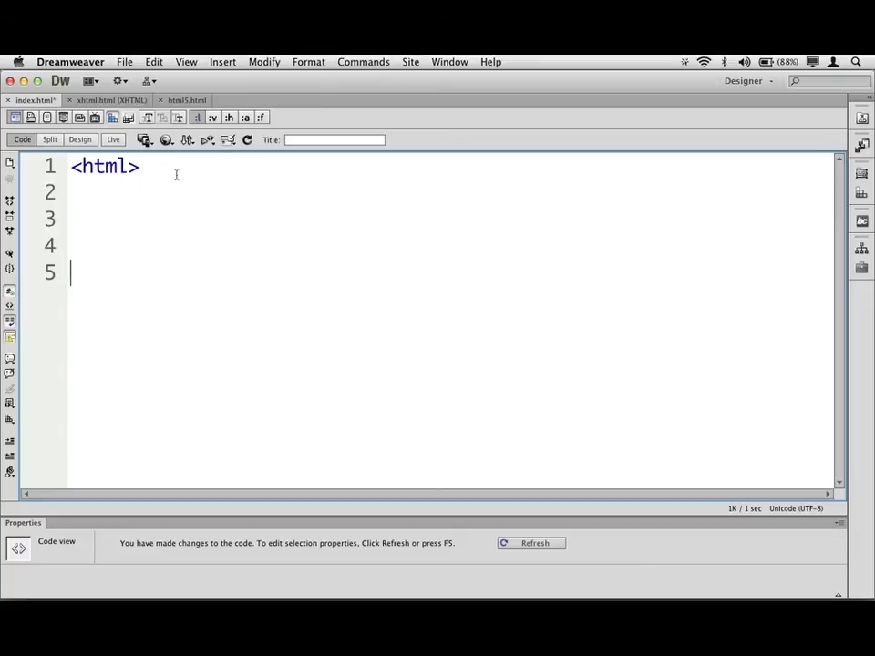
key("Return")
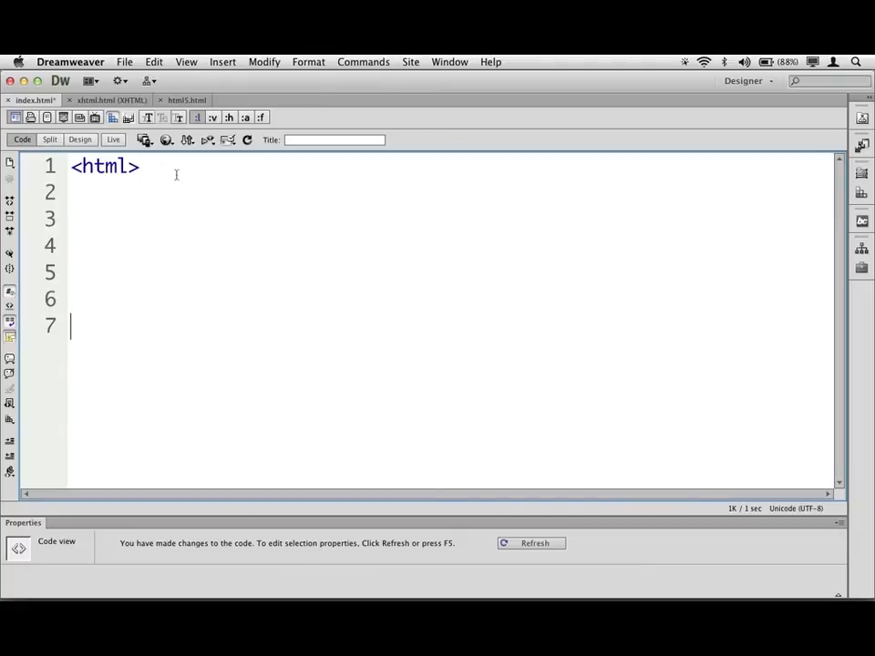
type("</html>h")
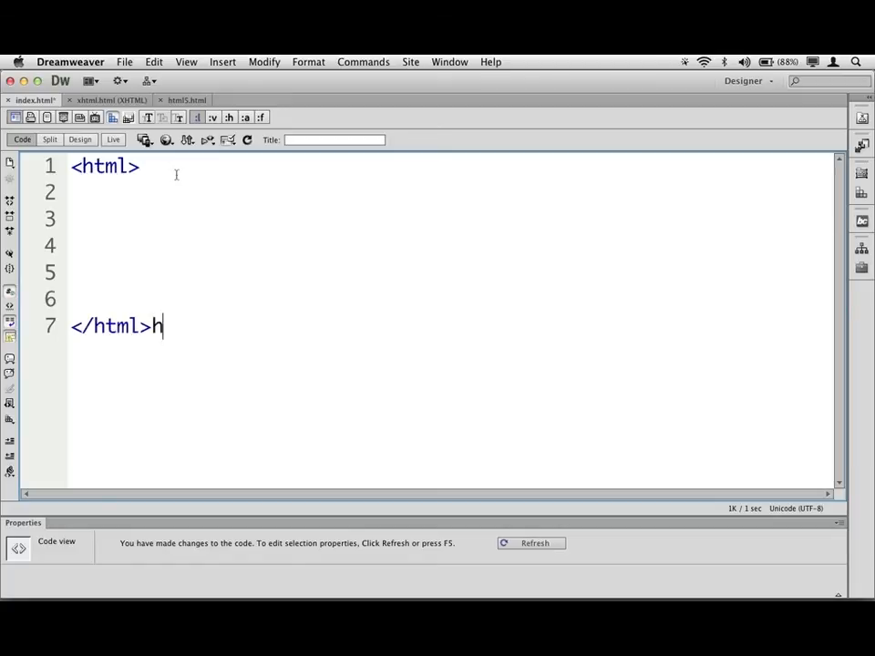
key("Backspace")
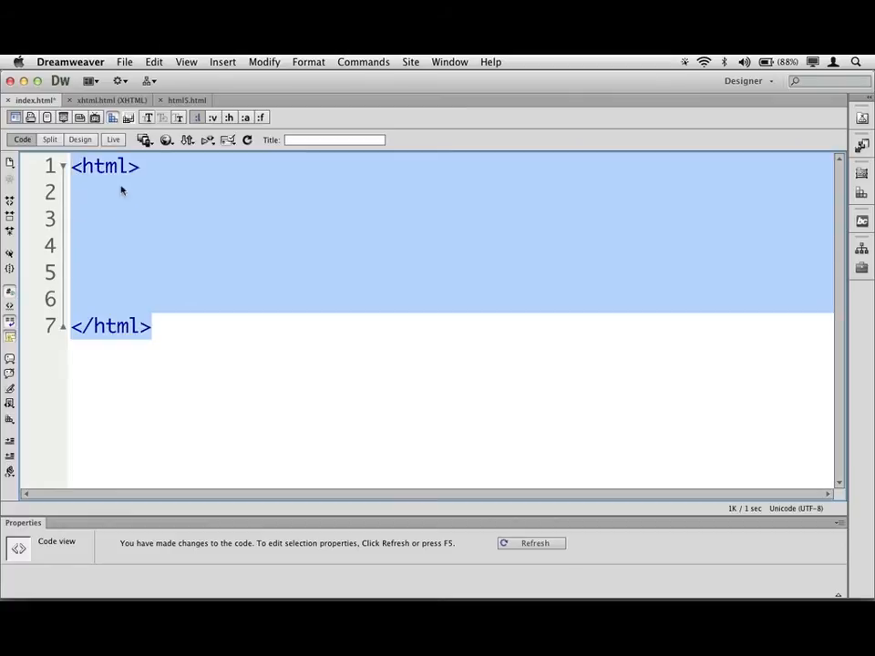
Nest auto-closed <head> and <body> elements inside html with a blank line above head
left_click(113, 194)
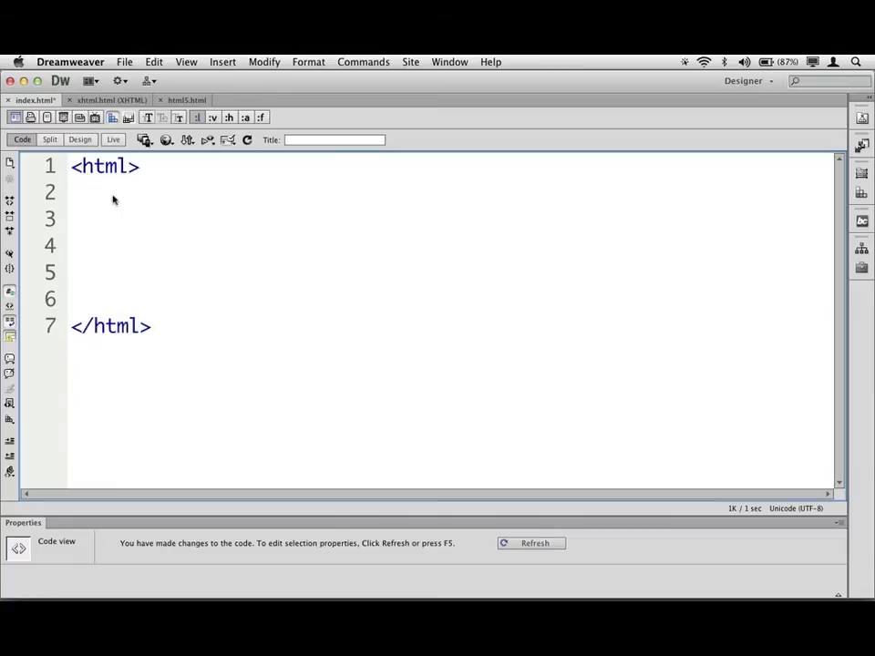
type("<head>")
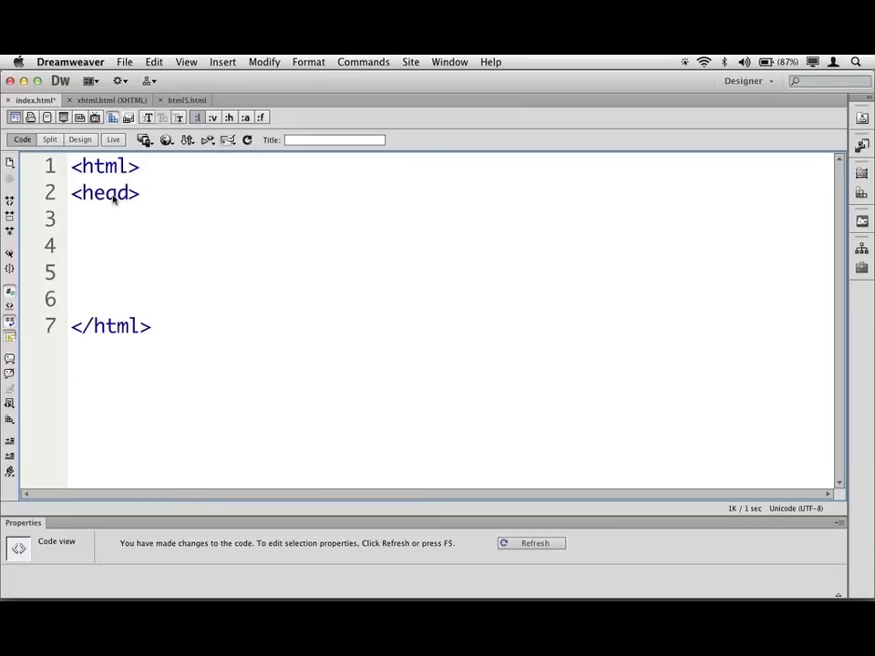
type("</head>")
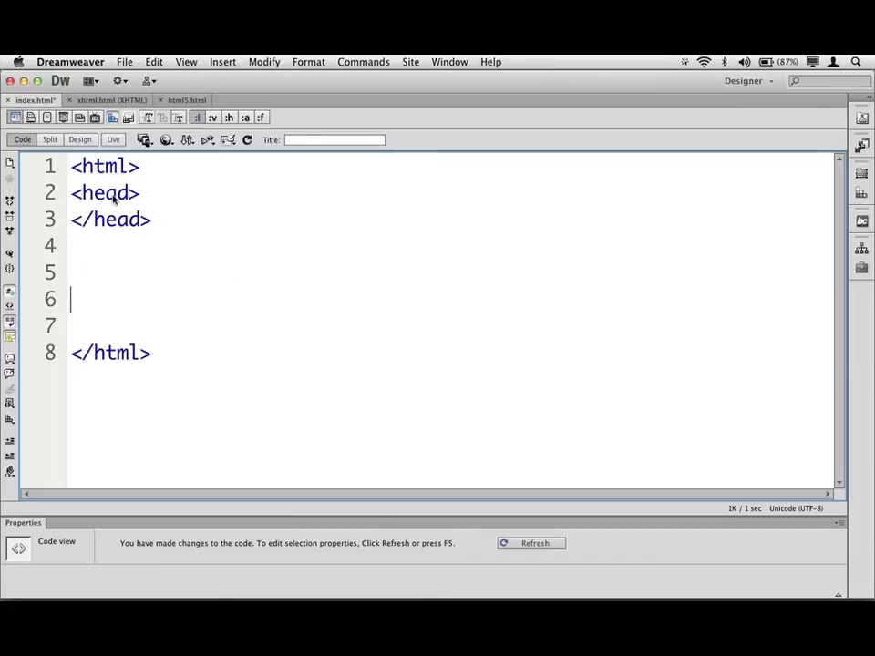
type("<body>")
left_click(450, 327)
type("</body>")
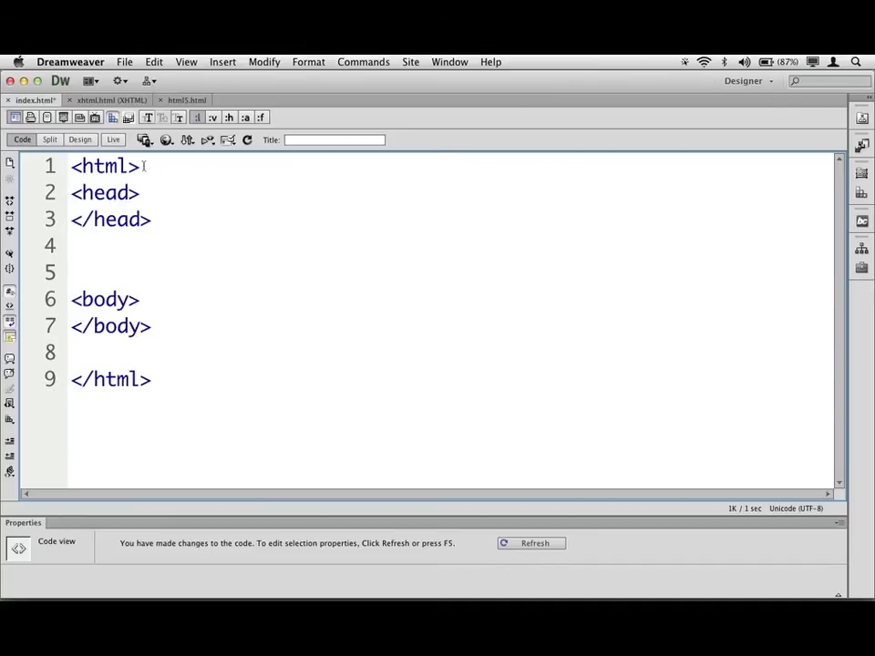
key("Return")
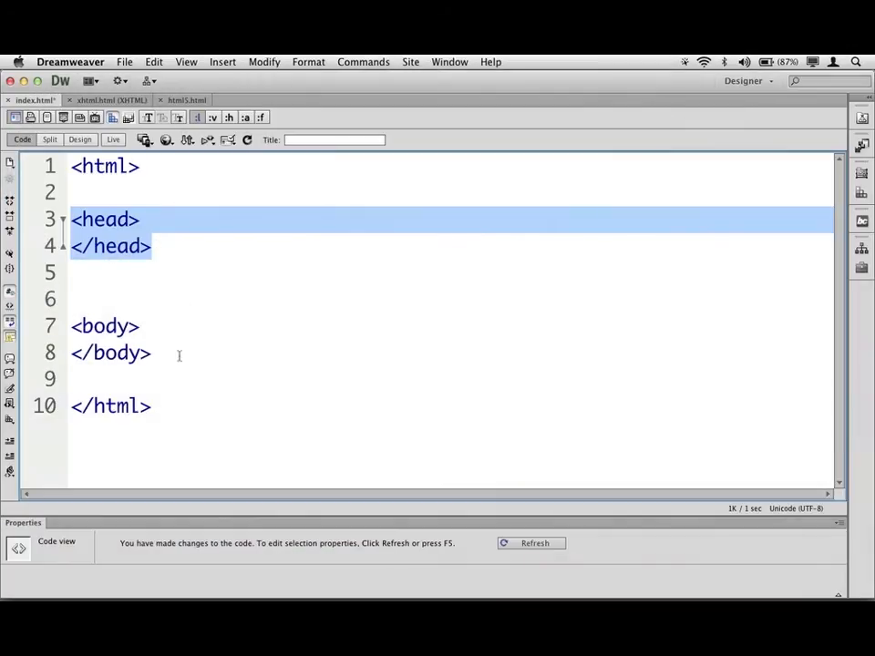
mouse_move(179, 239)
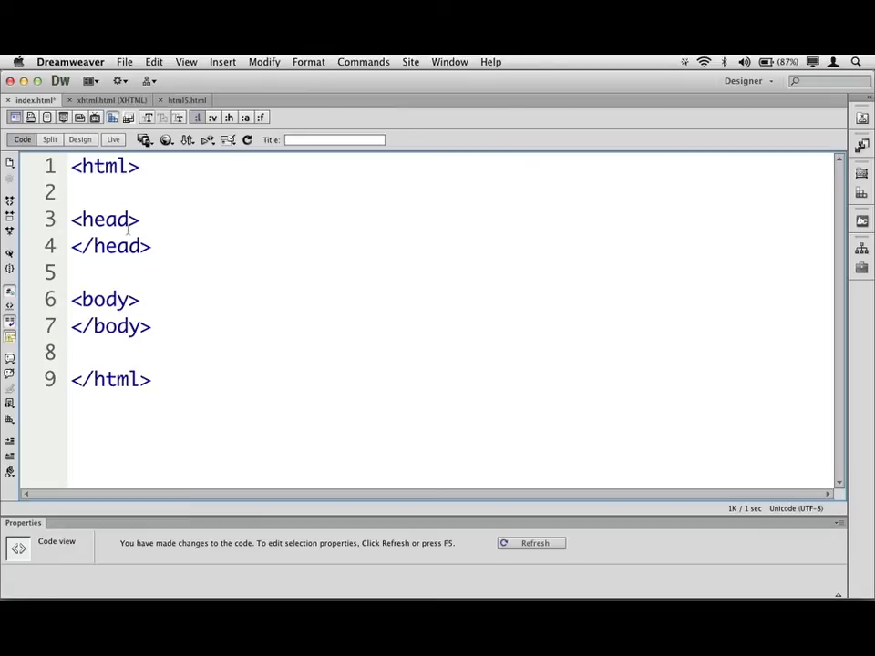
Add a title element reading 'Our Webpage' inside the head element
left_click(139, 219)
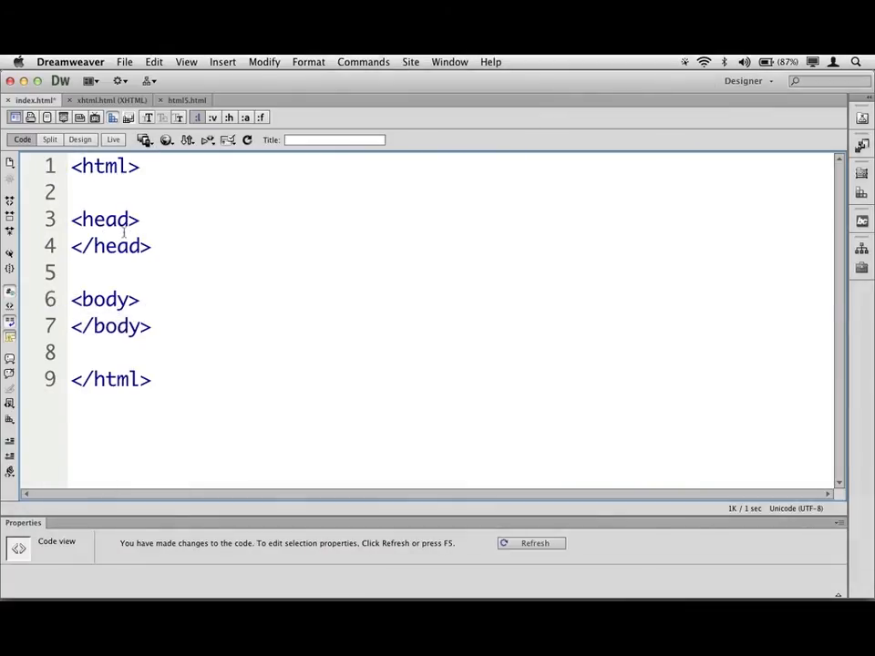
left_click(139, 219)
type(">titl")
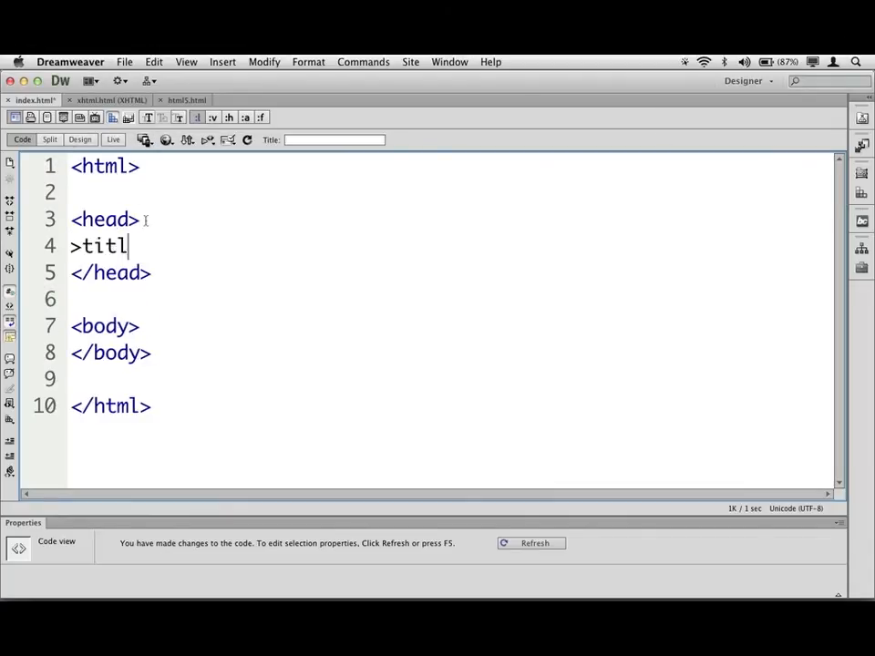
key("Backspace")
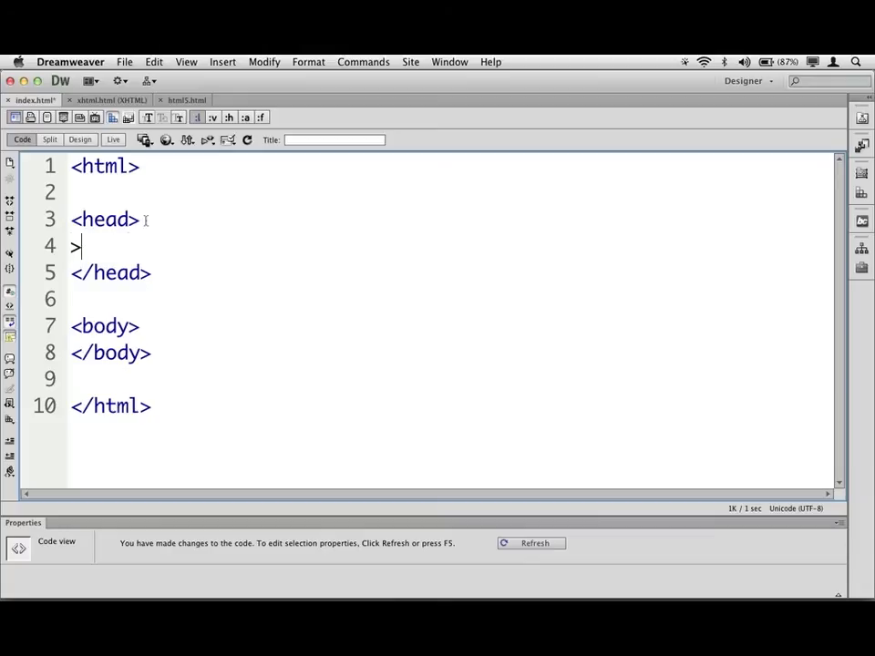
type("title?")
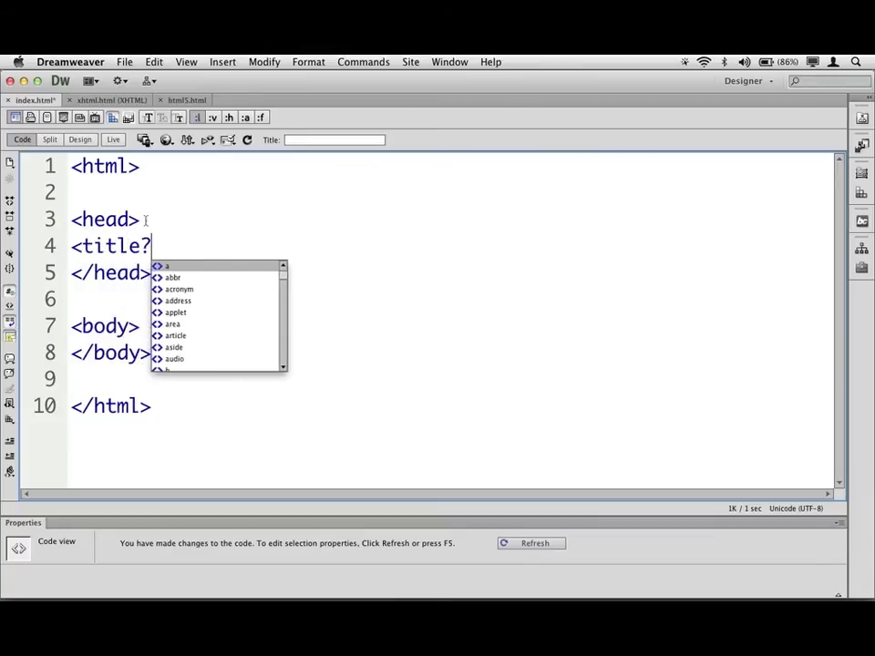
type("</title>")
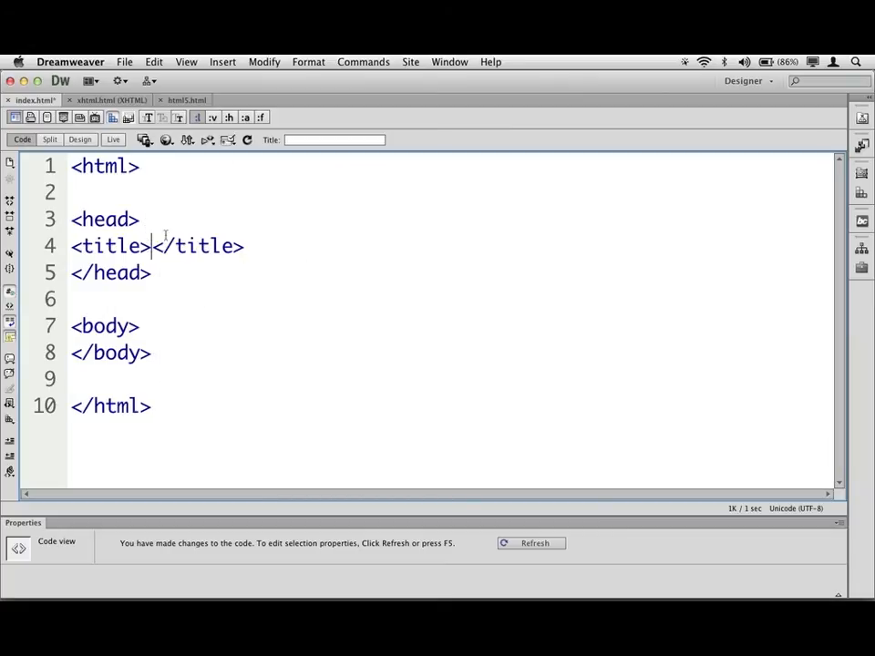
type("Our Webpa")
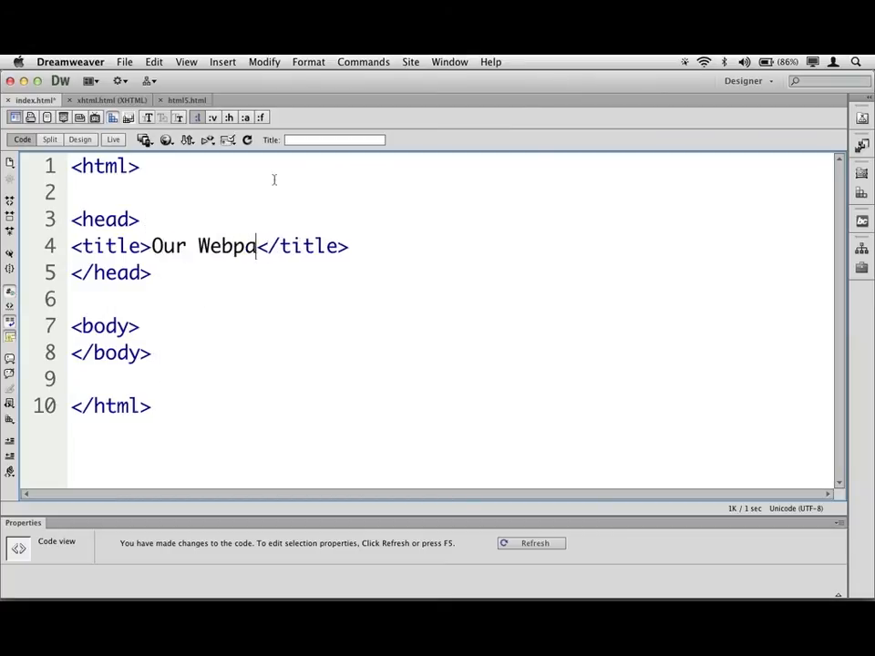
type("ge")
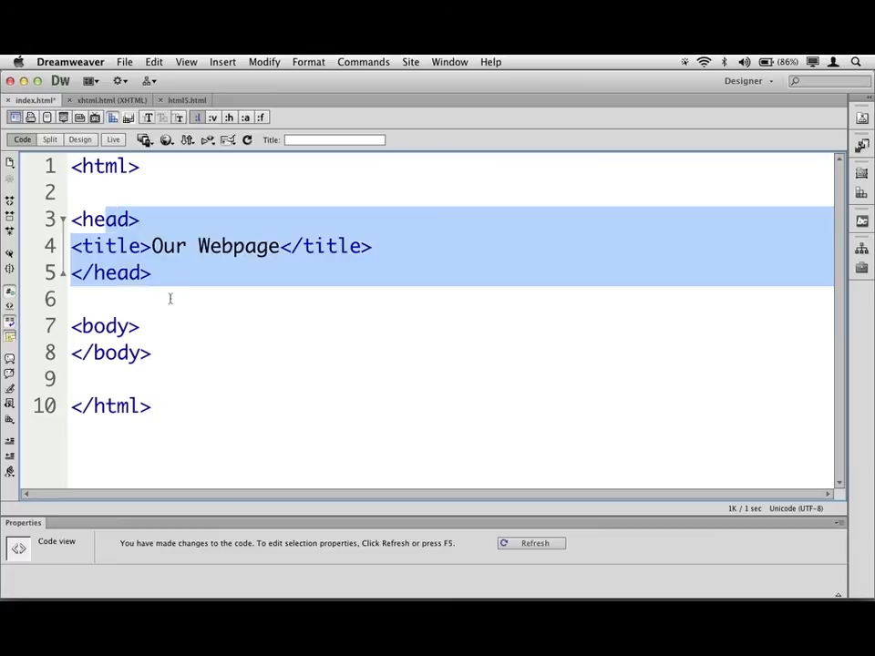
mouse_move(155, 284)
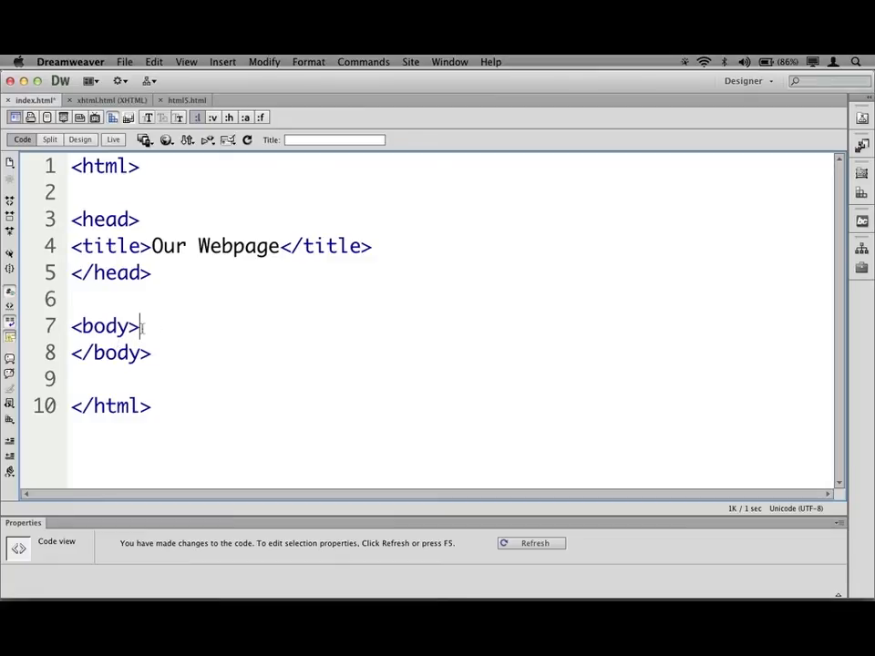
Put the text 'Hey there!' on a new line inside the body and save index.html
key("Return")
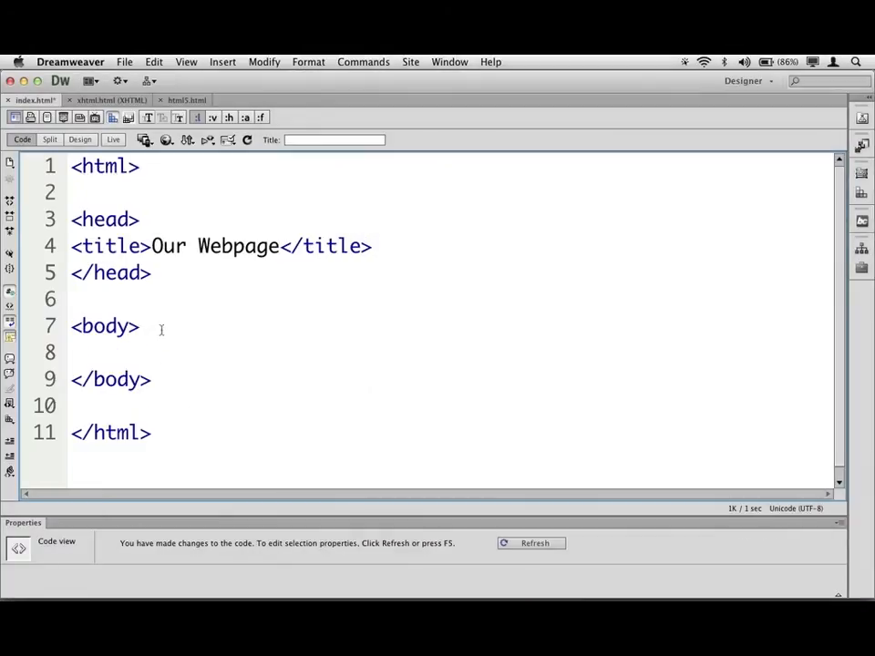
type("Hey there!")
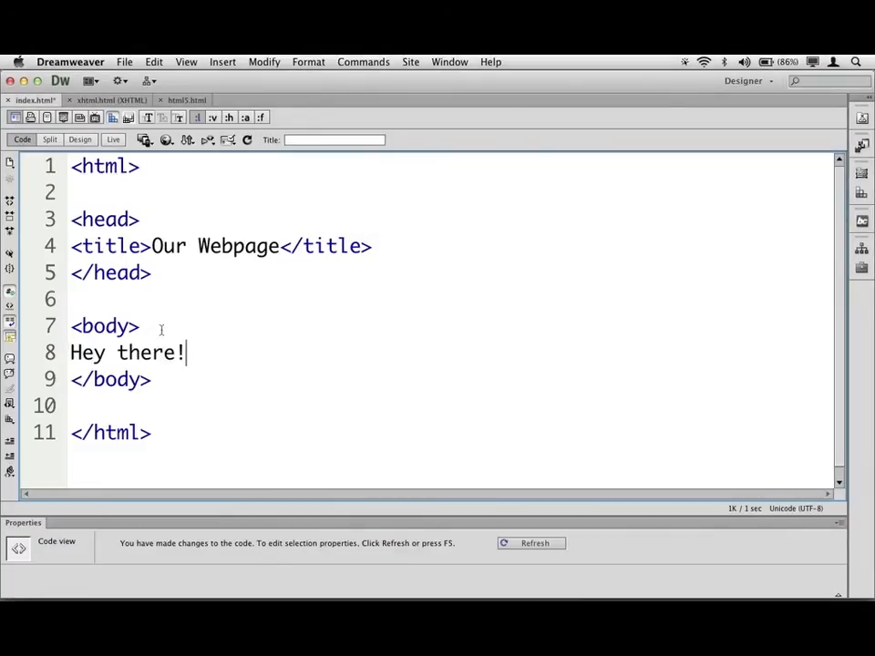
triple_click(128, 354)
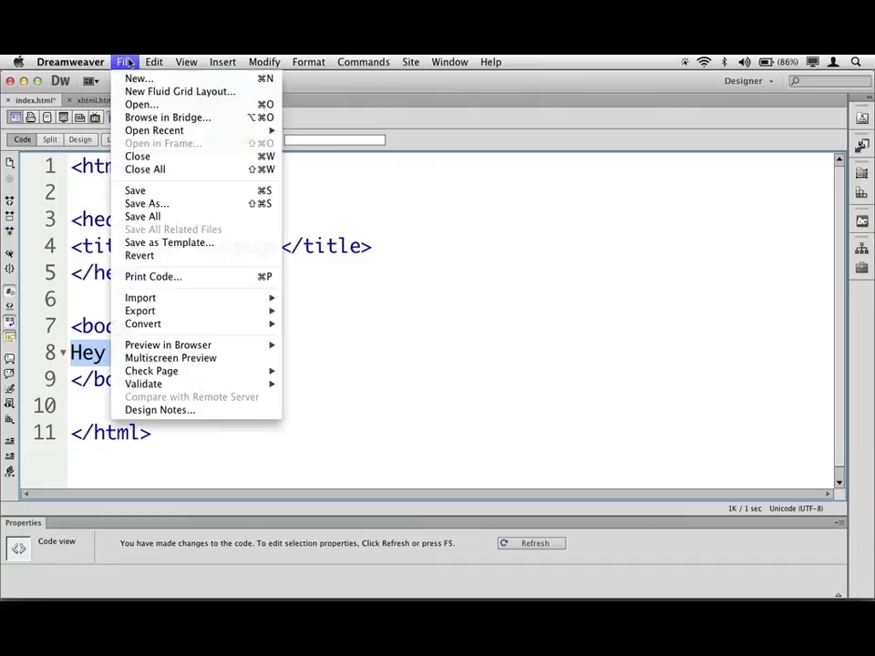
mouse_move(137, 191)
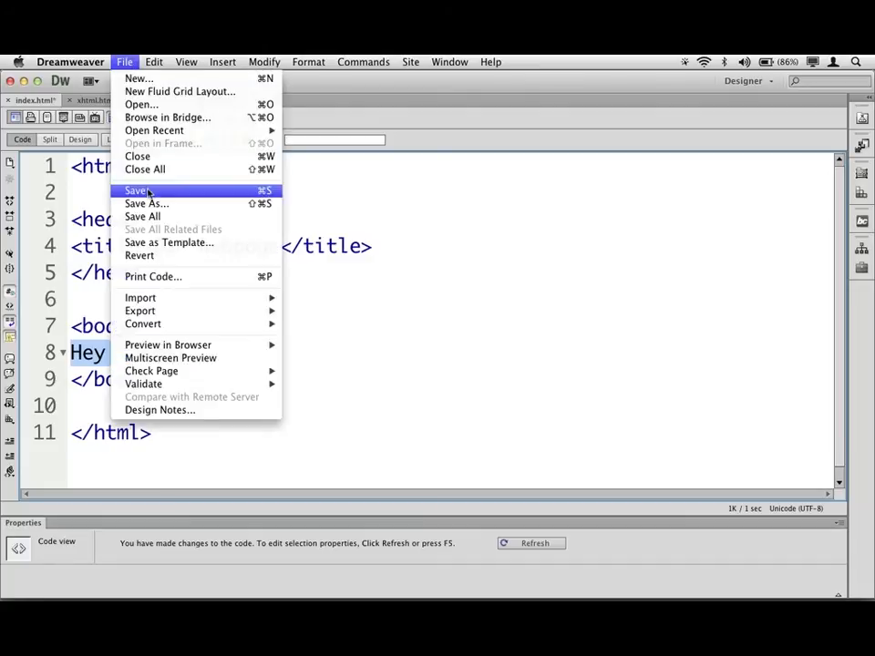
left_click(137, 191)
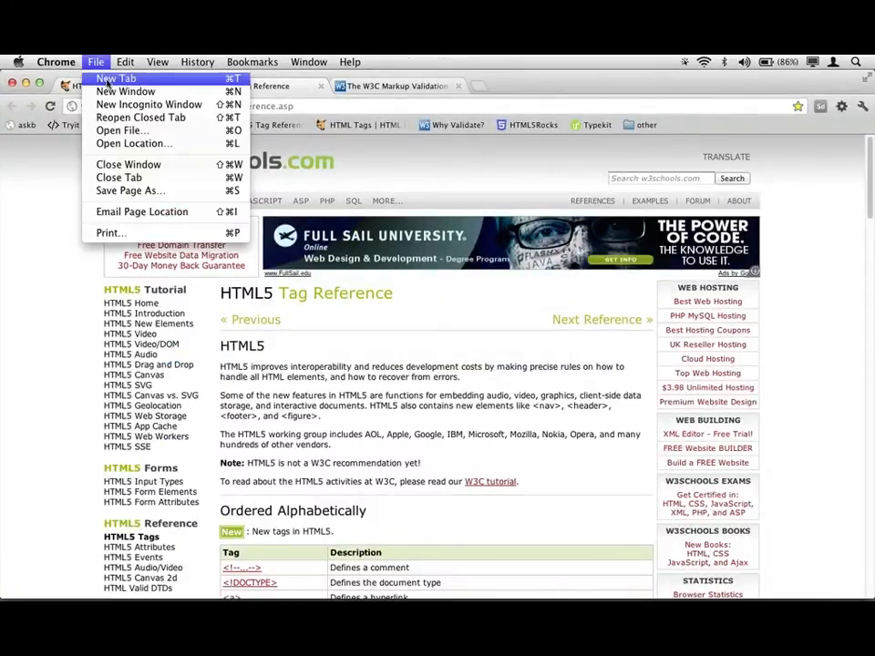
mouse_move(124, 131)
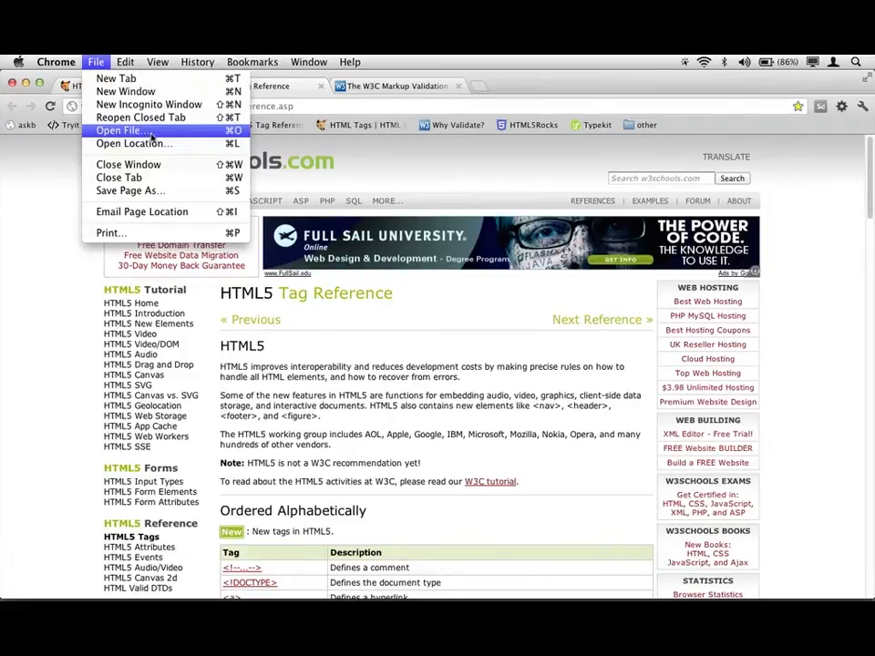
Preview the saved index.html from the site folder in Chrome via Open File
left_click(120, 129)
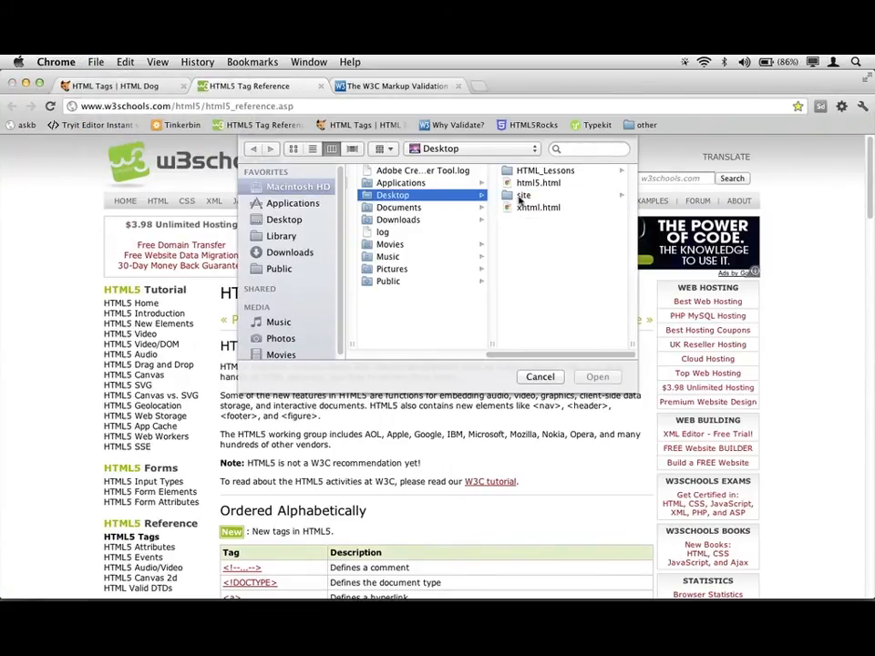
double_click(523, 193)
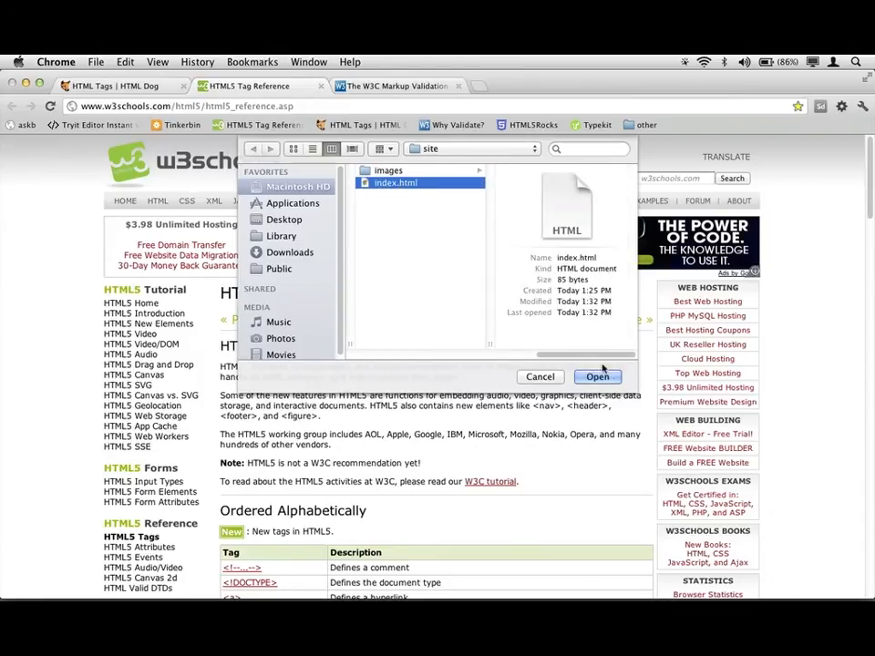
left_click(598, 375)
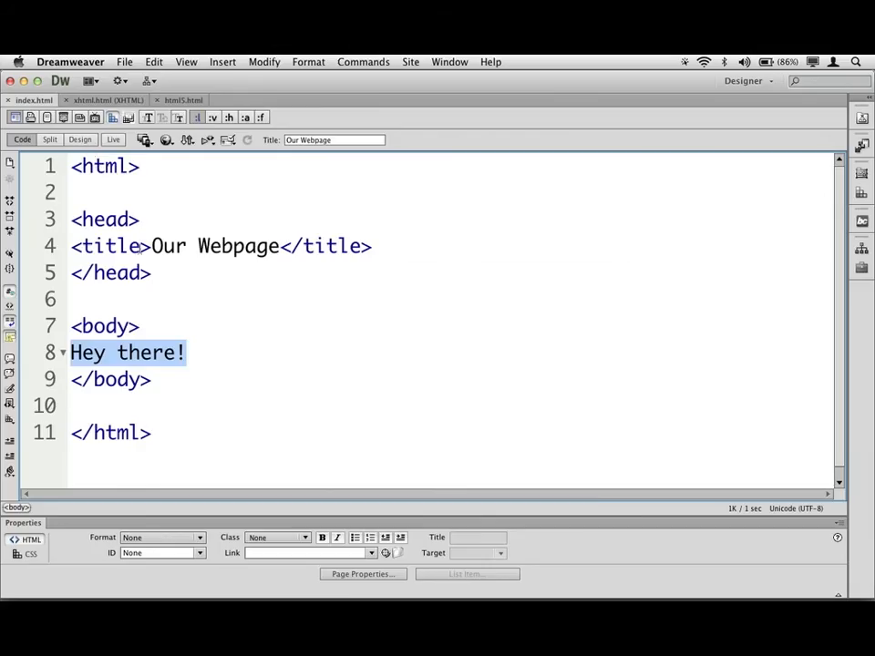
Insert an empty first line above the opening html tag in index.html
left_click(186, 353)
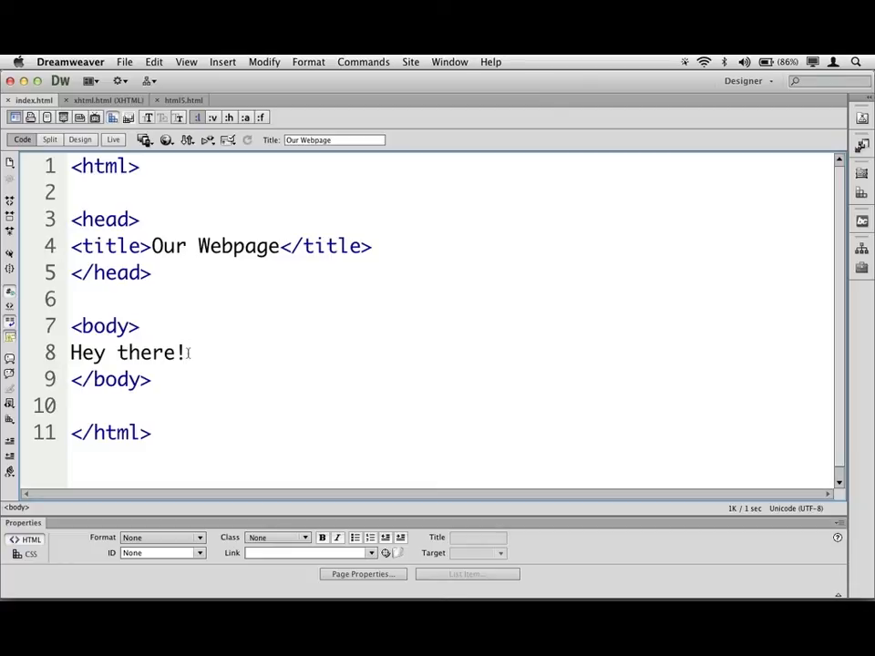
left_click(186, 354)
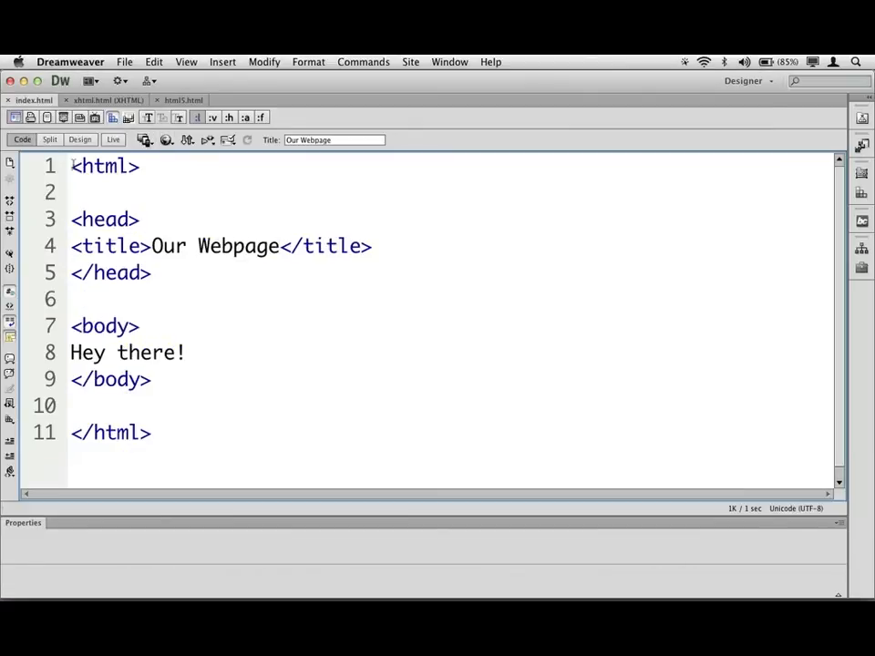
key("Return")
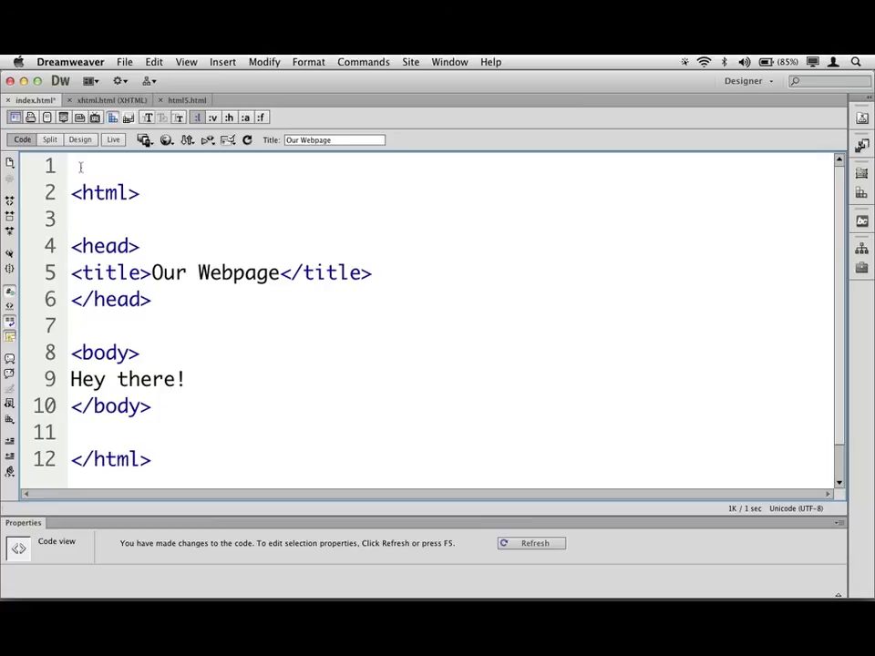
left_click(73, 166)
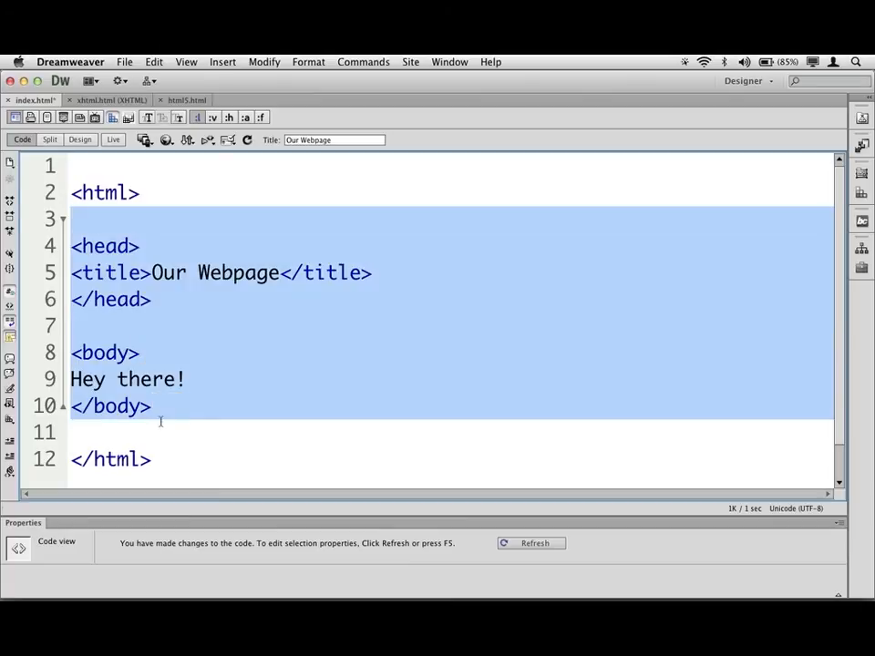
left_click(161, 324)
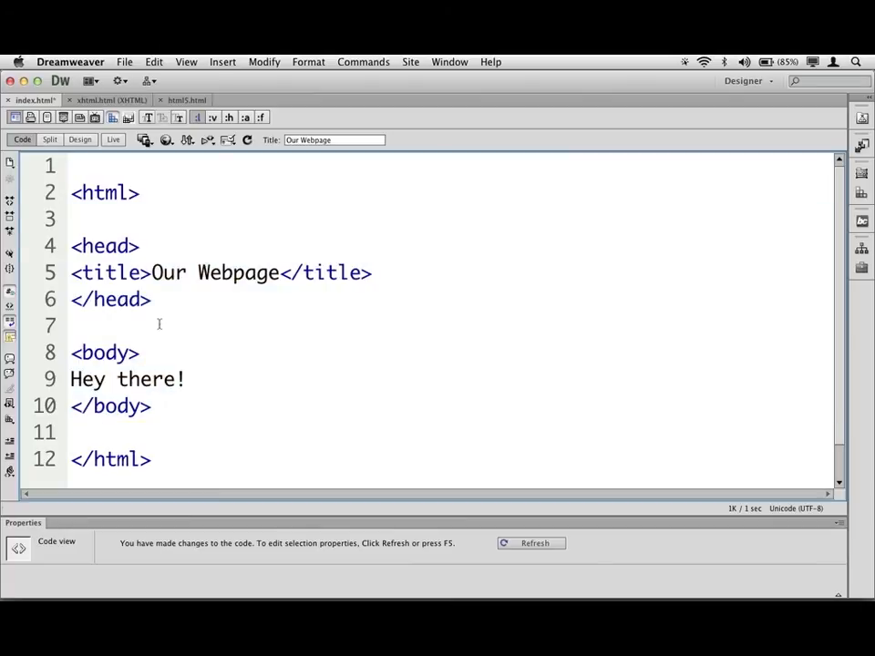
Switch to the xhtml.html example showing the XHTML 1.0 Transitional doctype and xmlns html tag
left_click(77, 324)
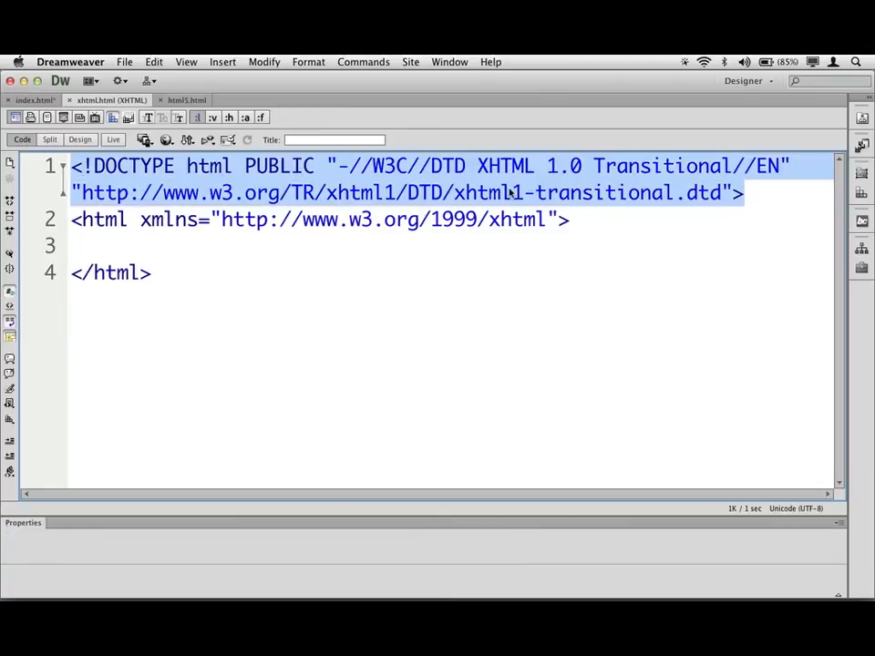
mouse_move(413, 182)
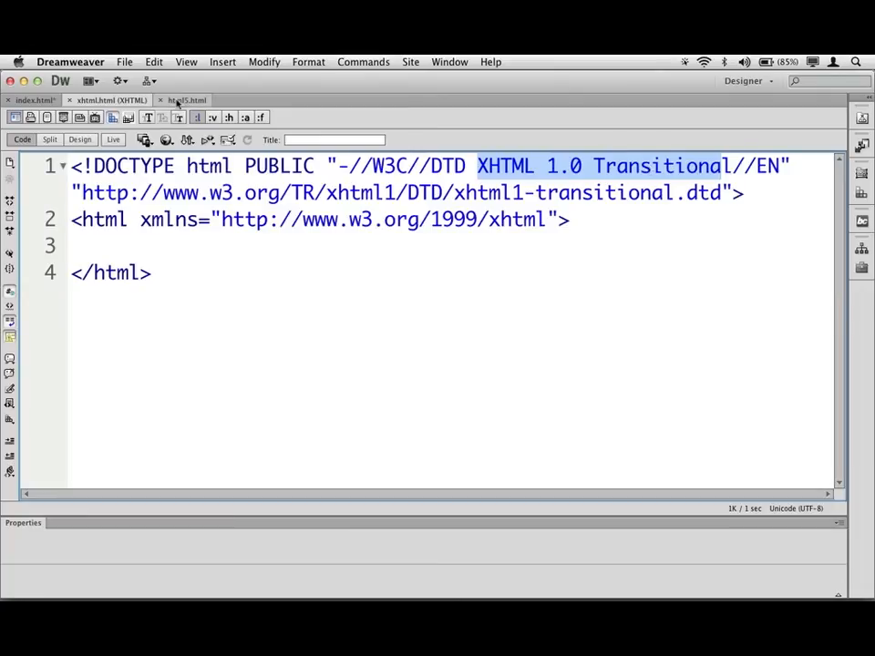
left_click(186, 99)
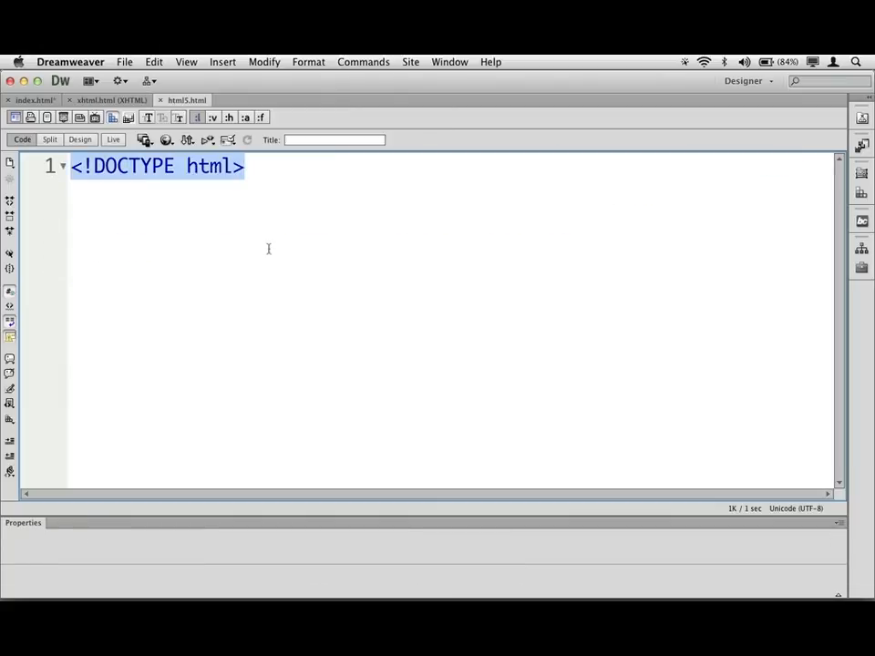
mouse_move(273, 241)
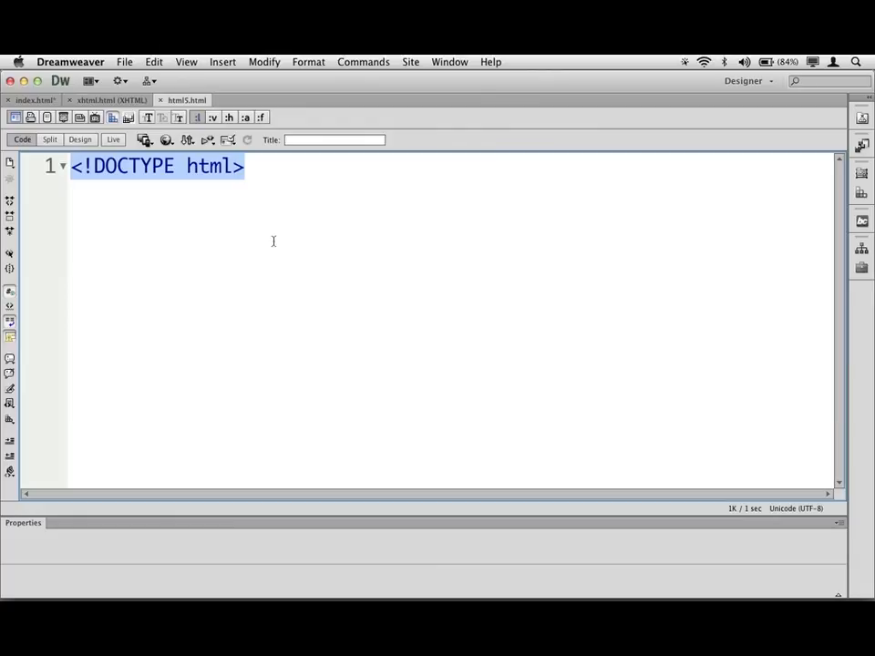
mouse_move(262, 237)
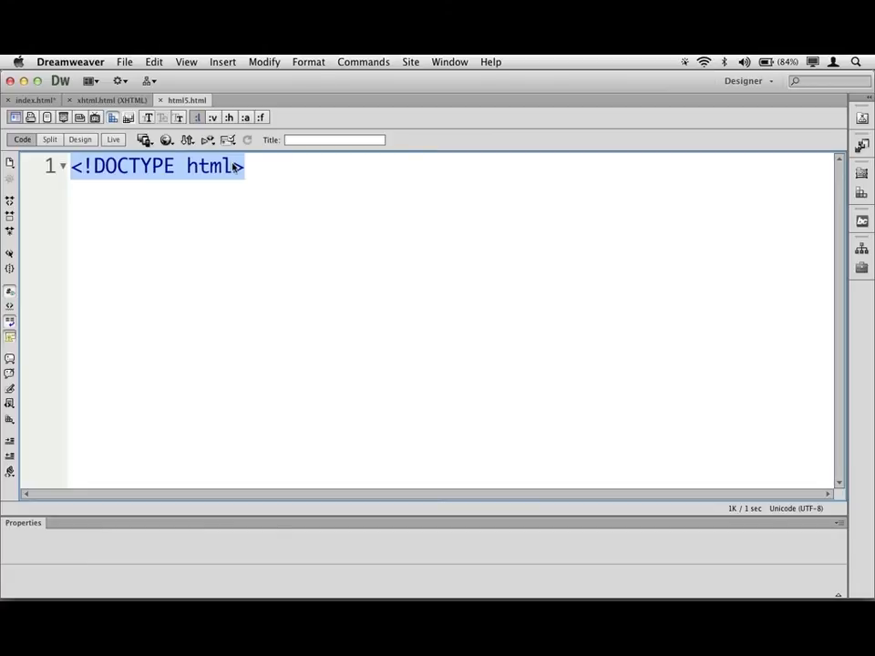
left_click(111, 98)
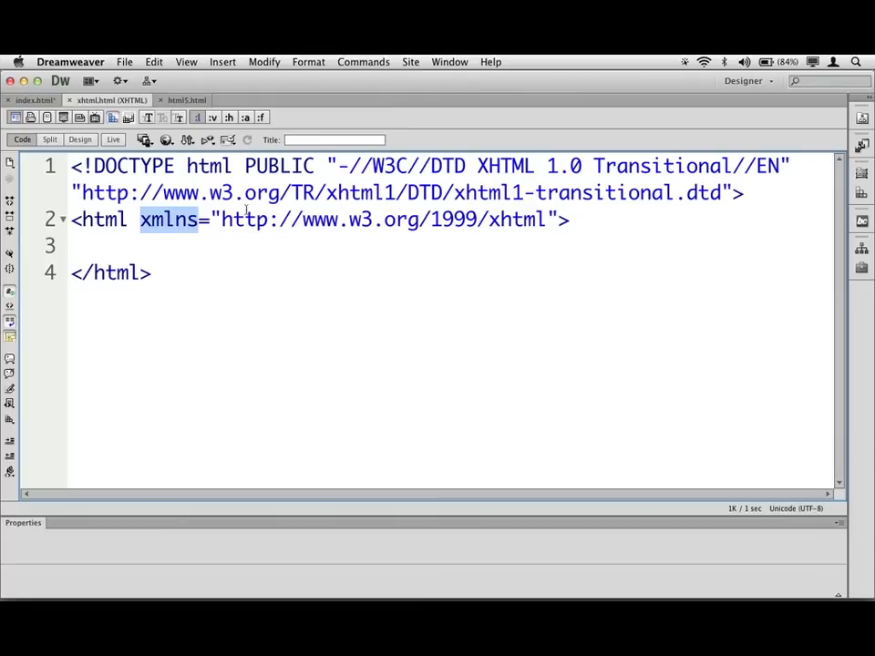
Search Google in Chrome for 'w3schools doctype'
left_click(575, 219)
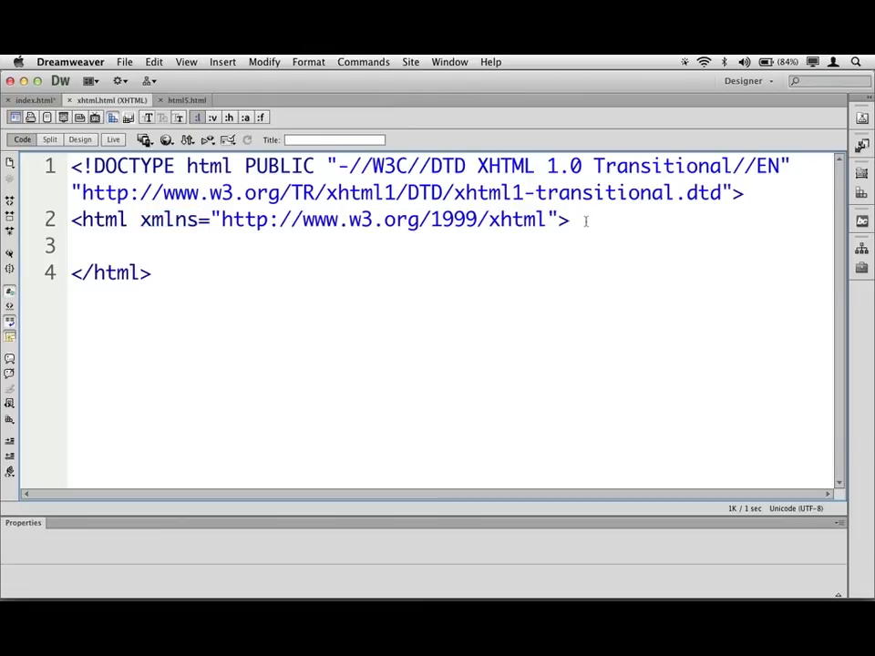
left_click(569, 218)
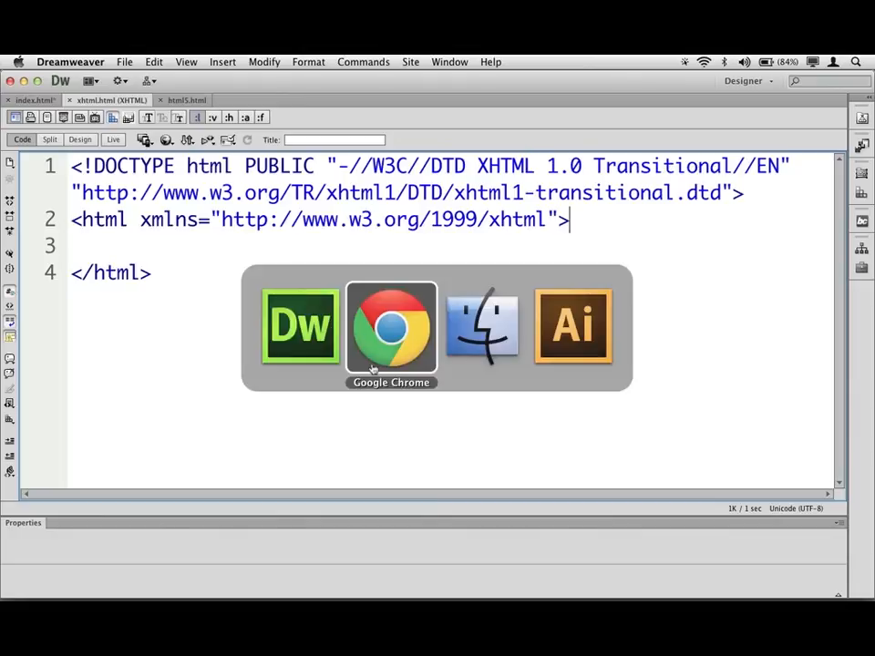
left_click(390, 325)
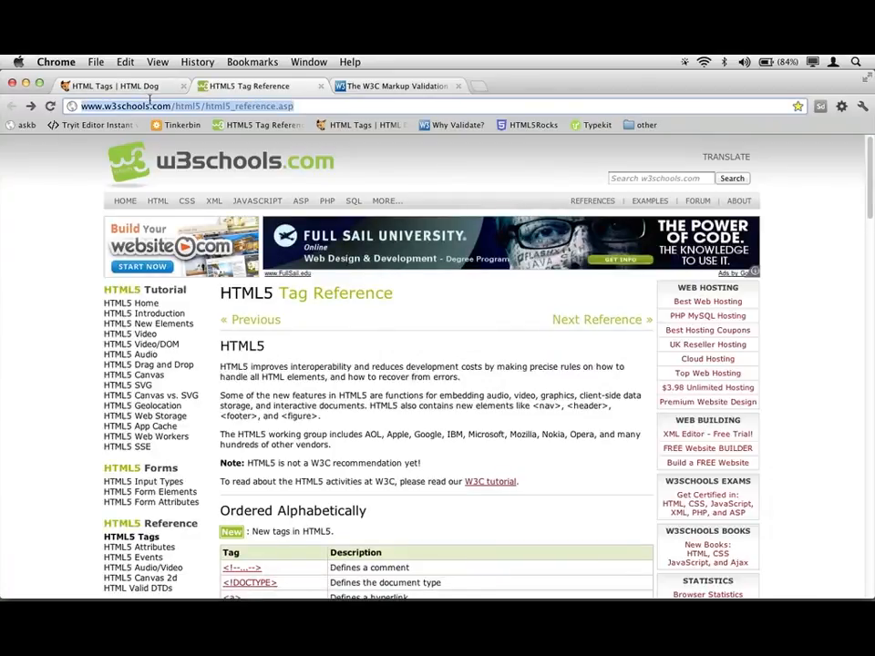
type("w3schools doctype")
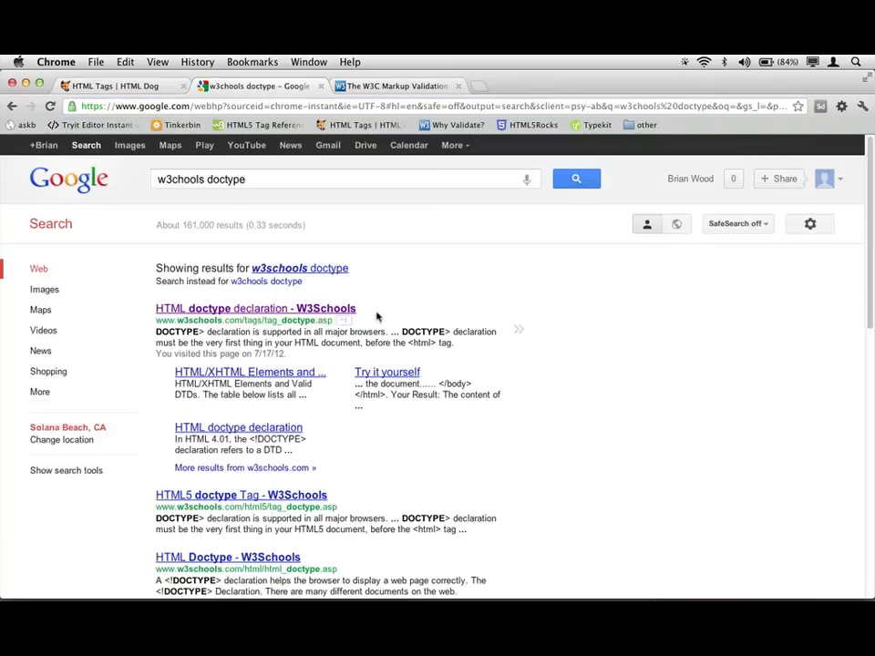
mouse_move(259, 308)
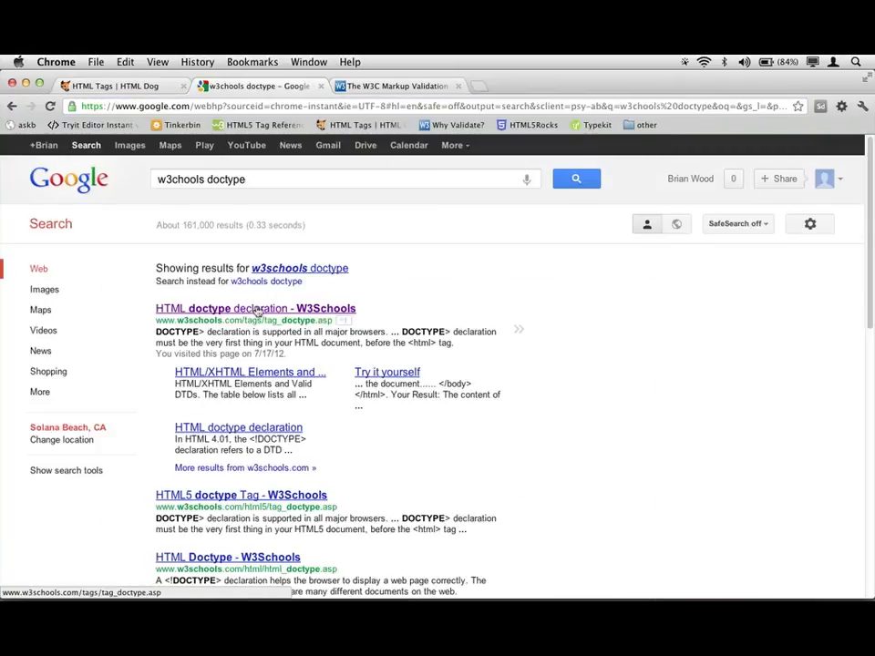
On the W3Schools doctype page, locate and select the XHTML 1.0 Transitional declaration
left_click(255, 308)
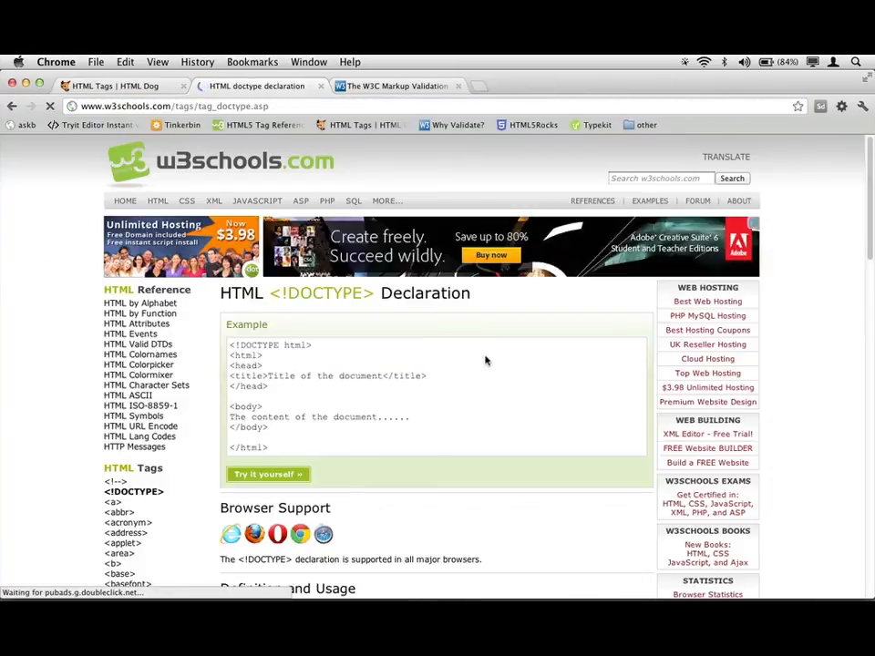
scroll("down", 3)
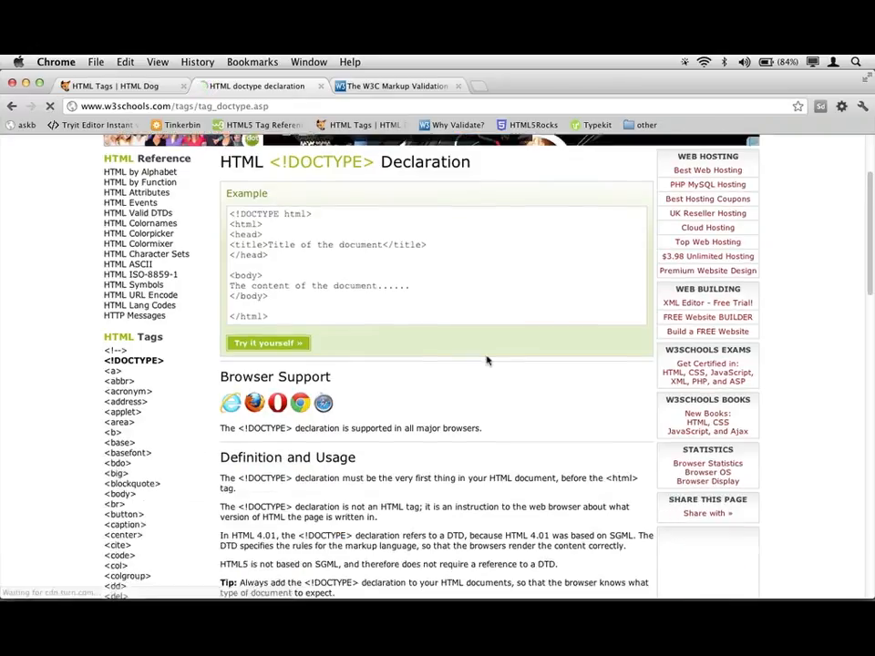
scroll("down", 3)
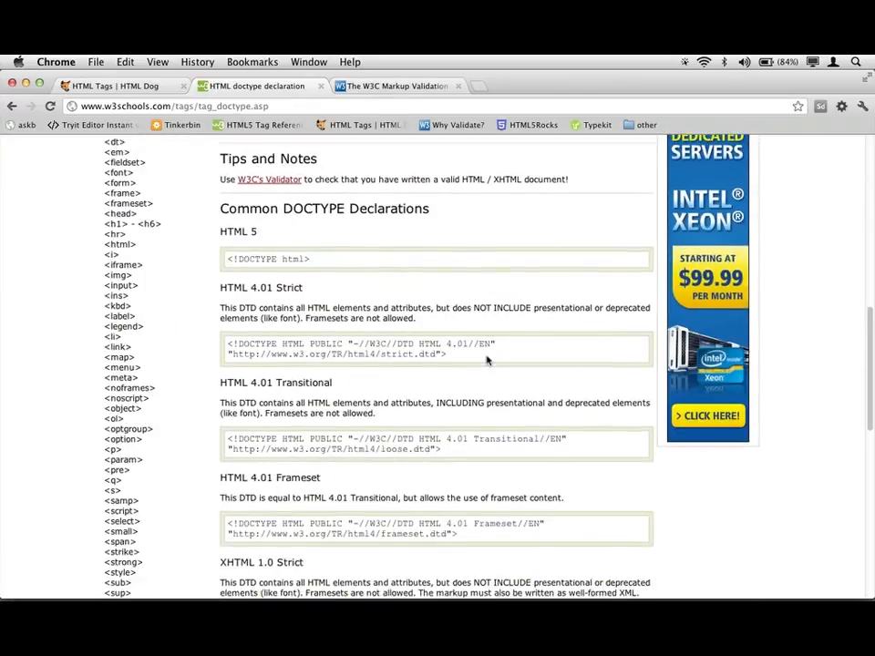
scroll("down", 3)
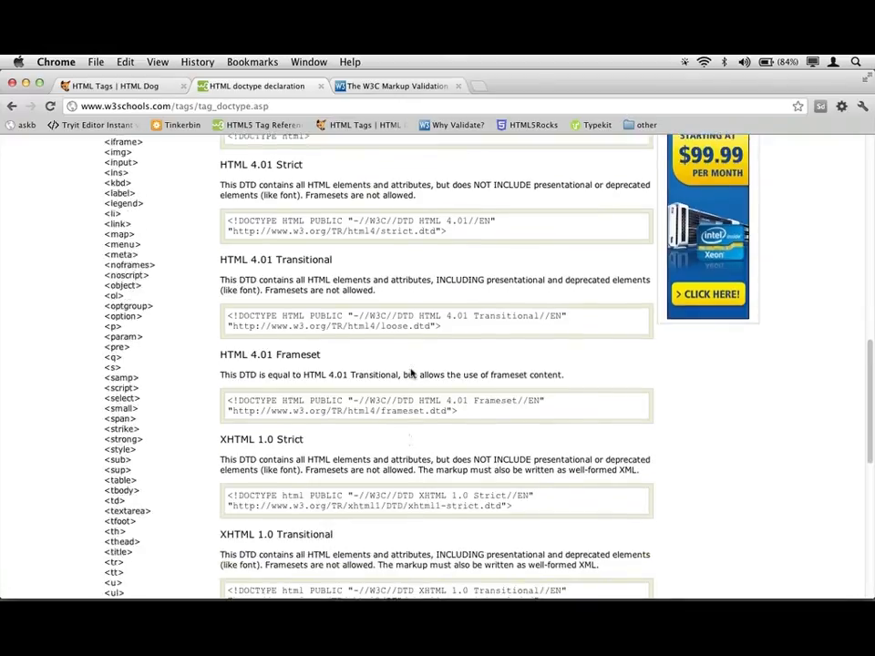
scroll("down", 3)
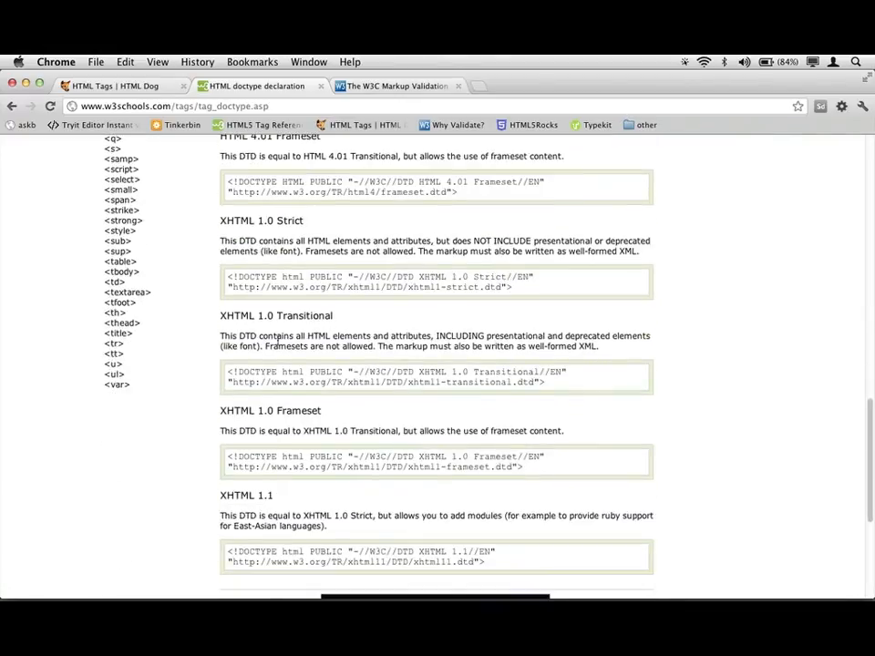
mouse_move(350, 325)
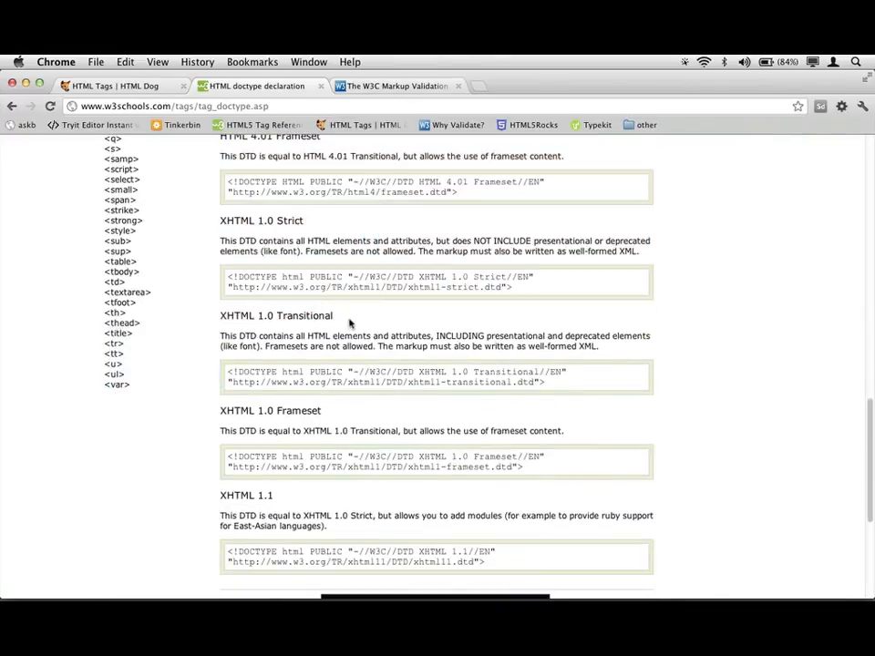
double_click(277, 316)
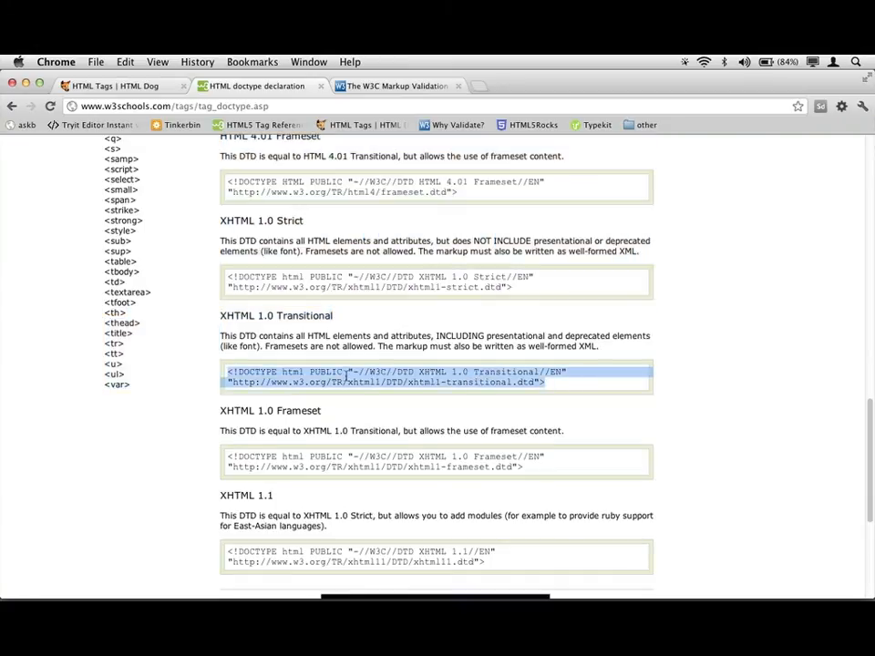
scroll("up", 3)
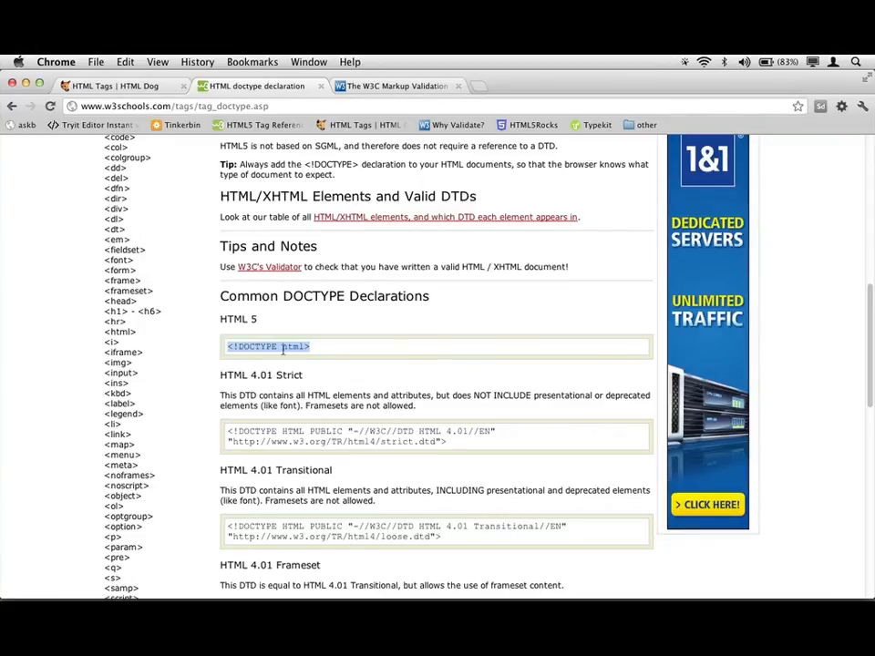
mouse_move(273, 248)
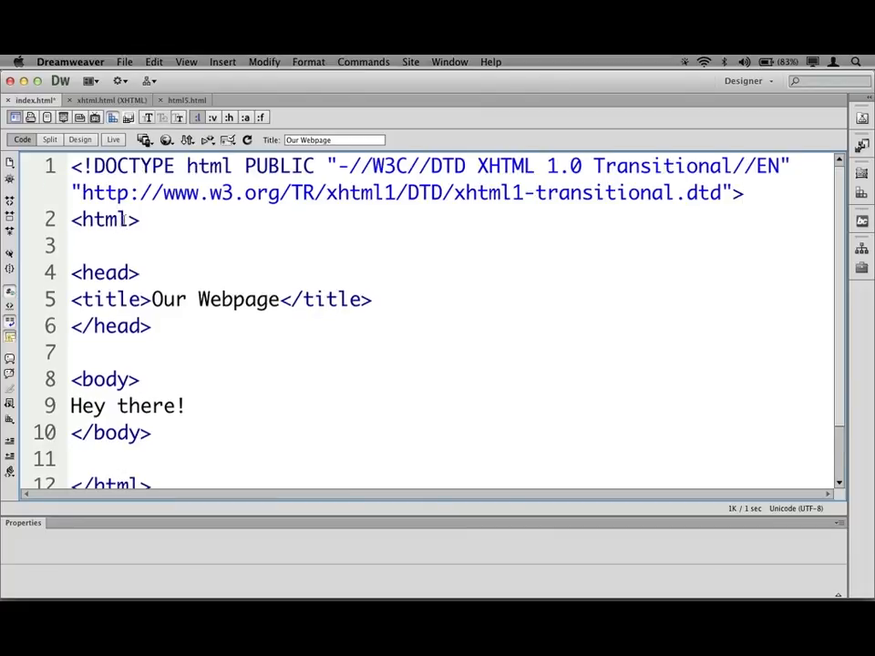
left_click(119, 219)
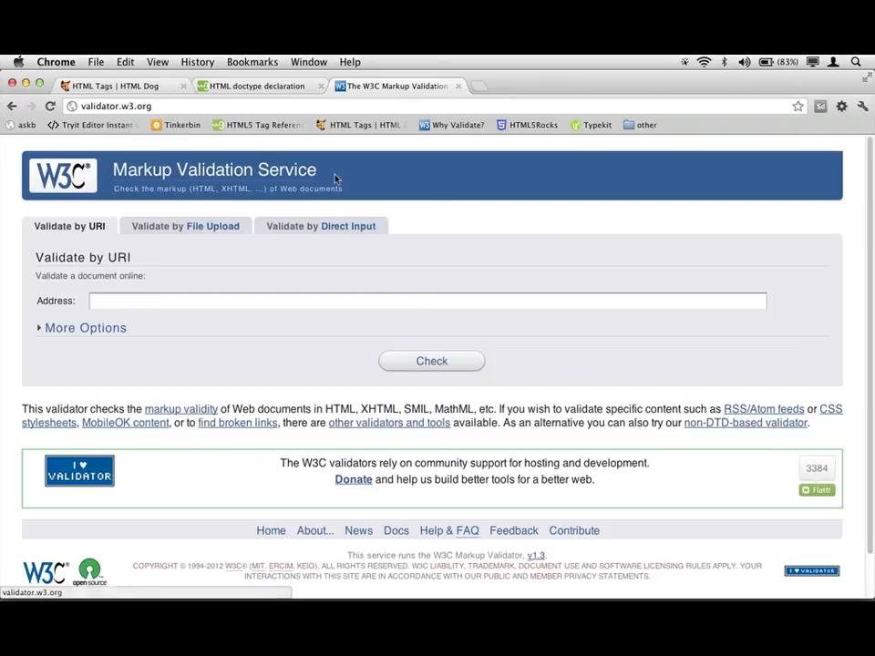
mouse_move(209, 283)
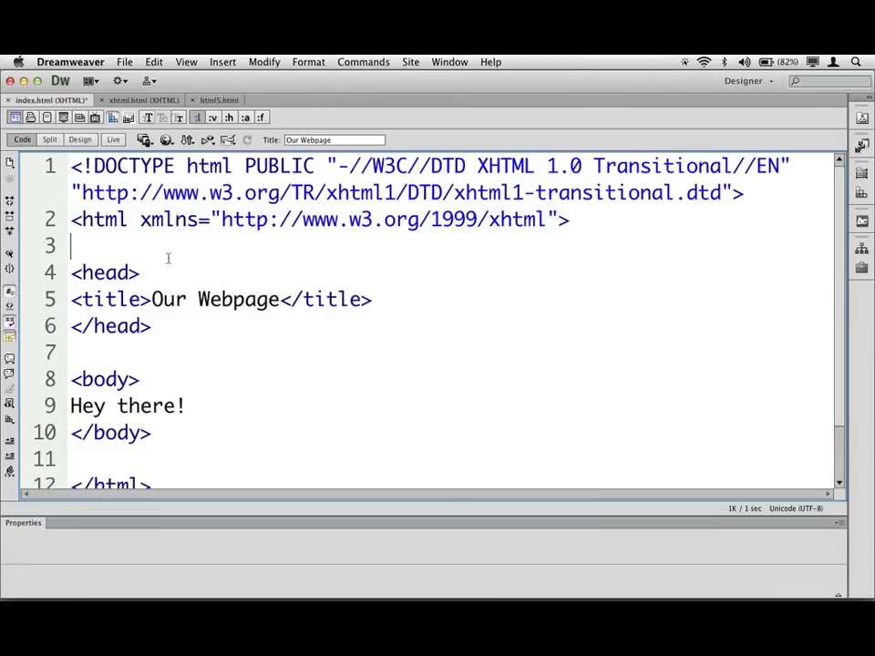
Scroll the index.html code view to review the doctype, title and body
scroll("down", 3)
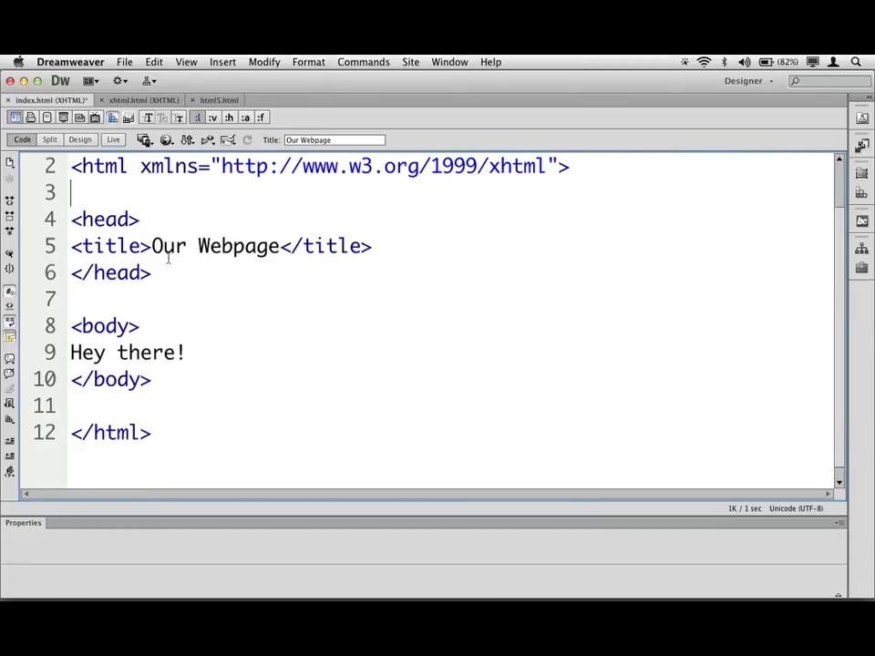